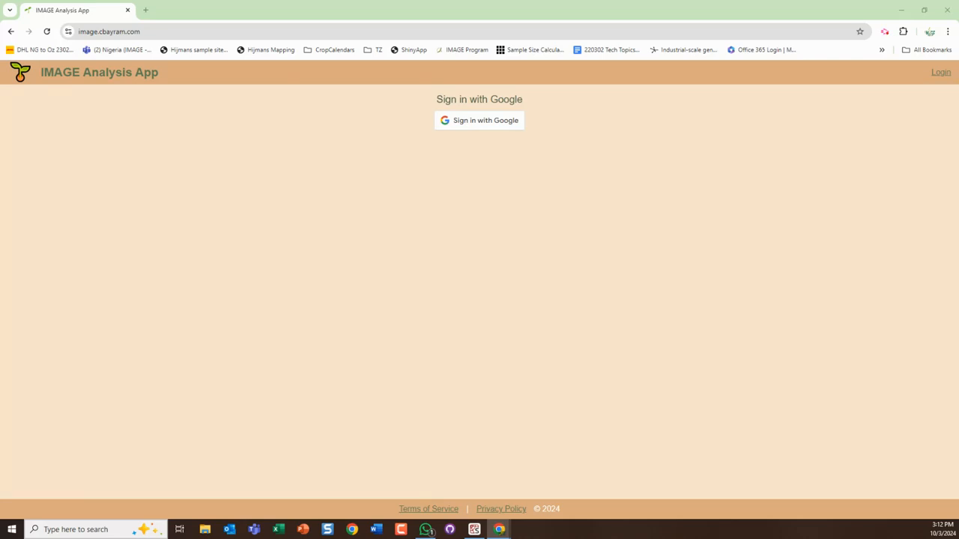
mouse_move(842, 237)
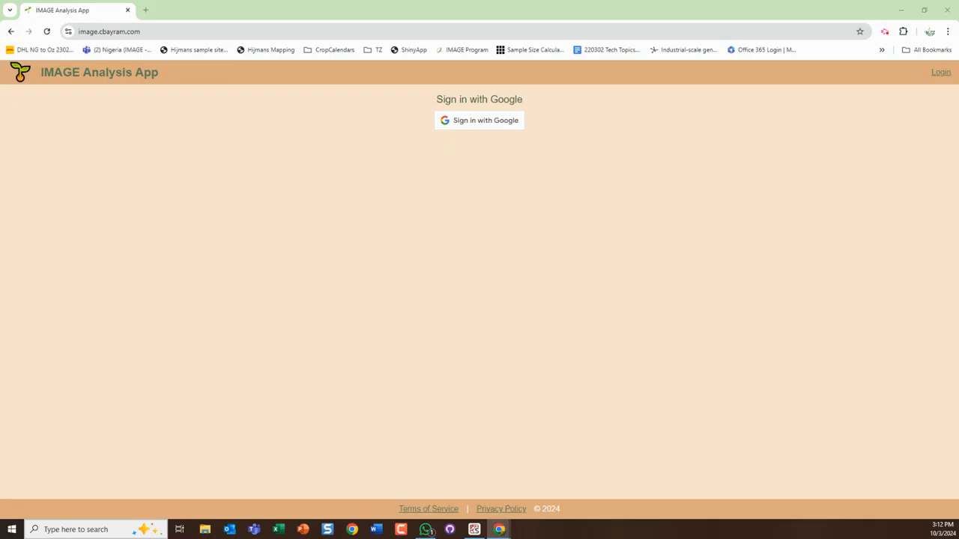
mouse_move(231, 135)
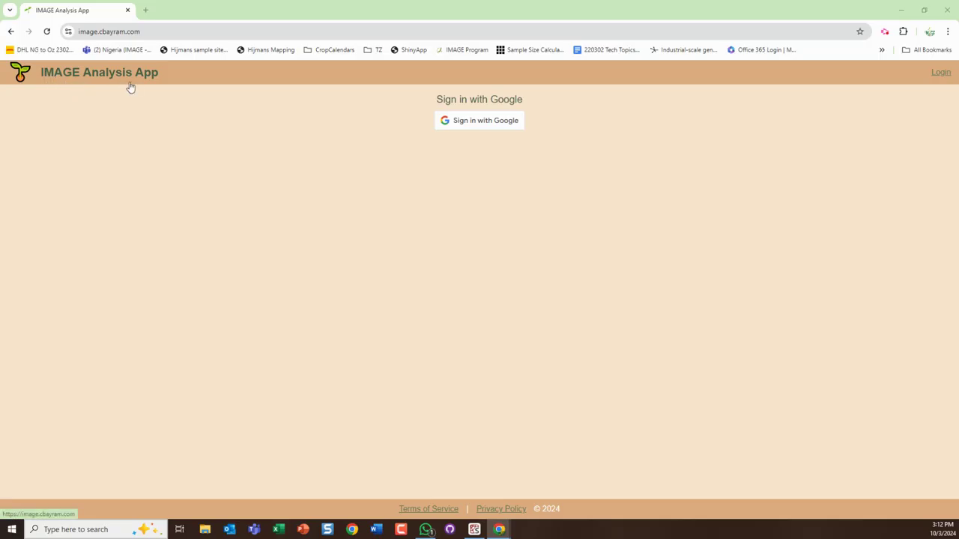
mouse_move(201, 126)
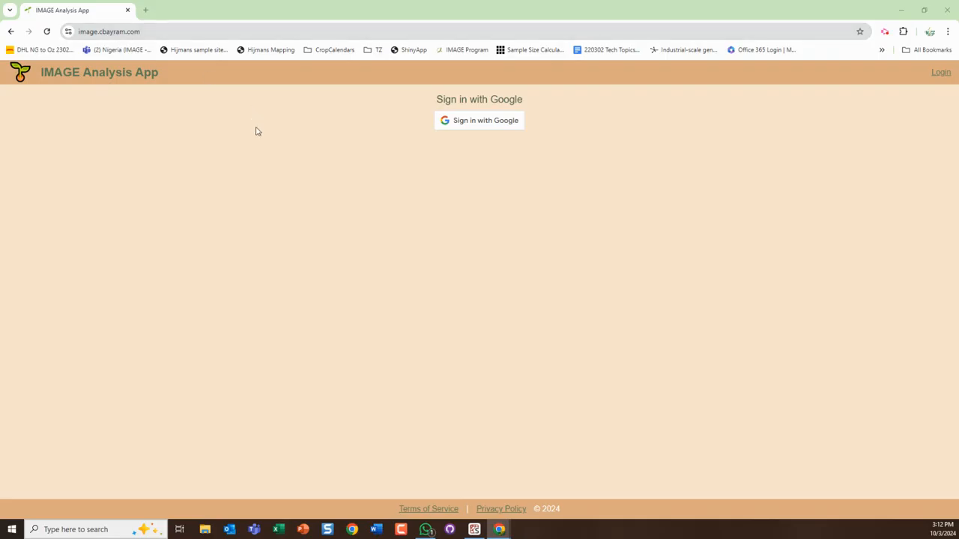
mouse_move(333, 178)
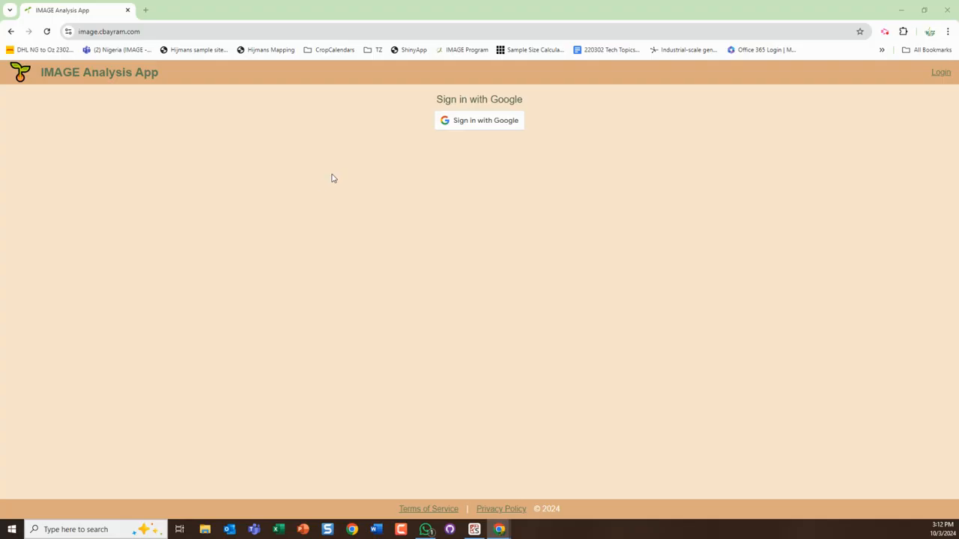
mouse_move(446, 107)
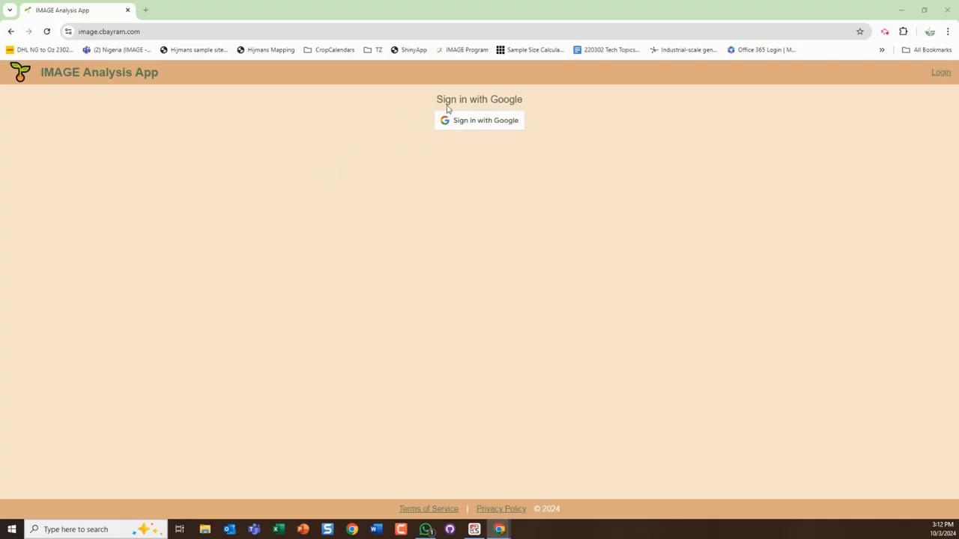
mouse_move(531, 108)
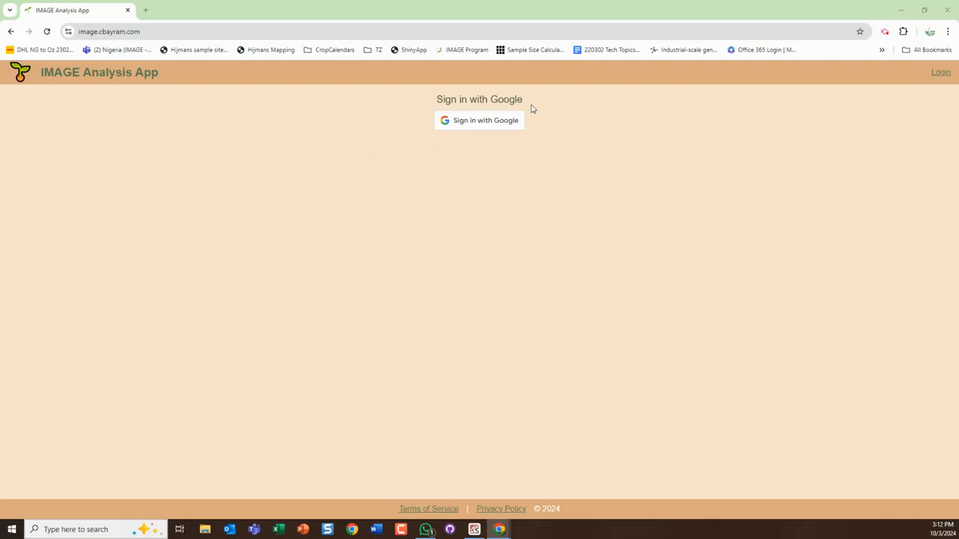
mouse_move(387, 129)
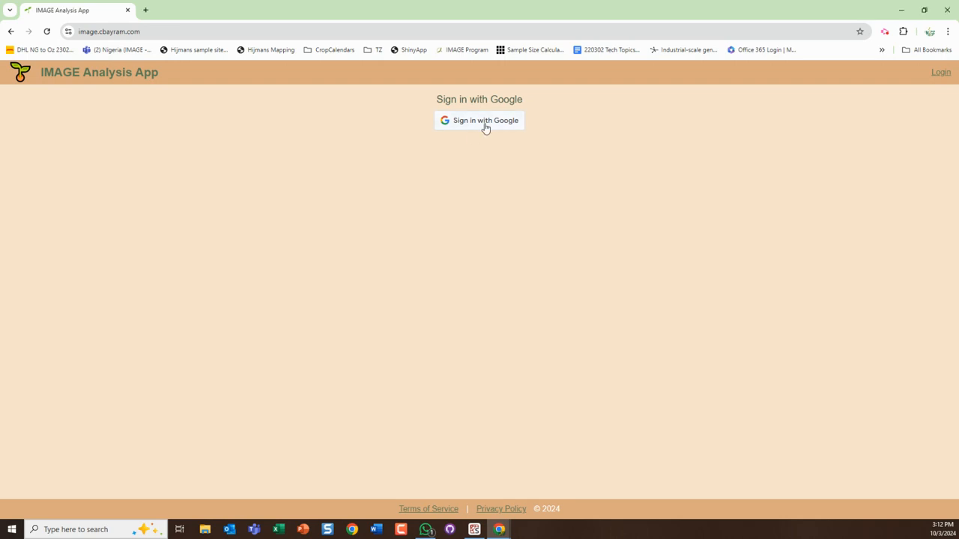
- Sign in with the Team IMAGE Google account and confirm, reaching the Analysis List
left_click(480, 120)
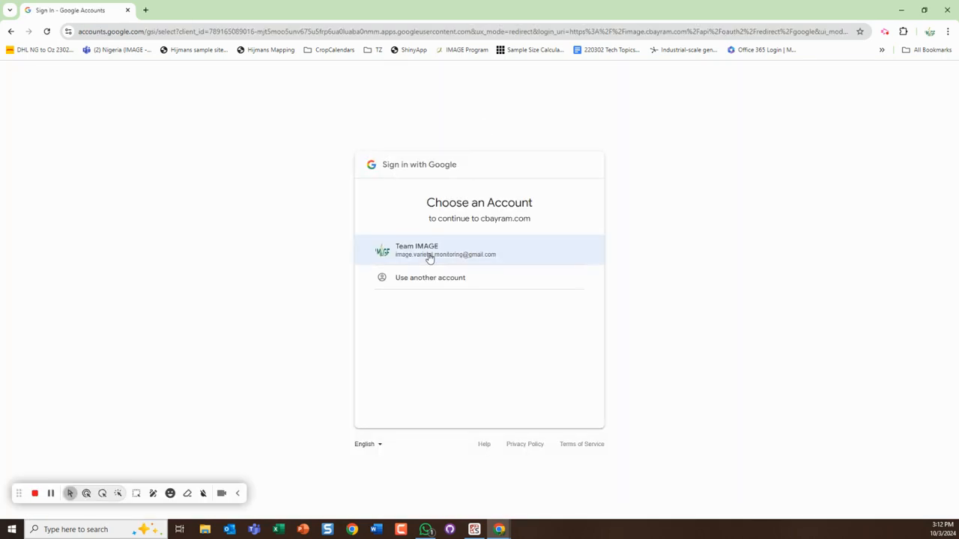
left_click(445, 250)
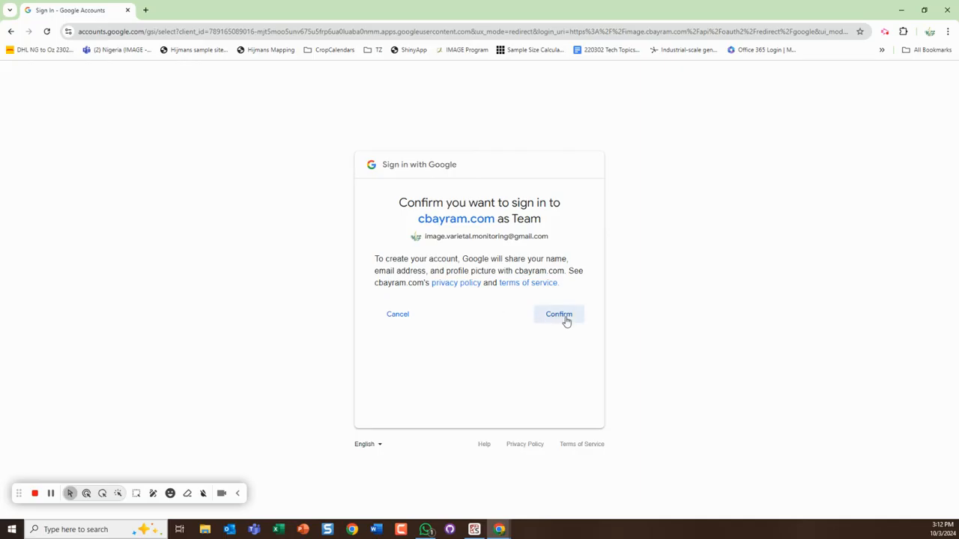
left_click(559, 315)
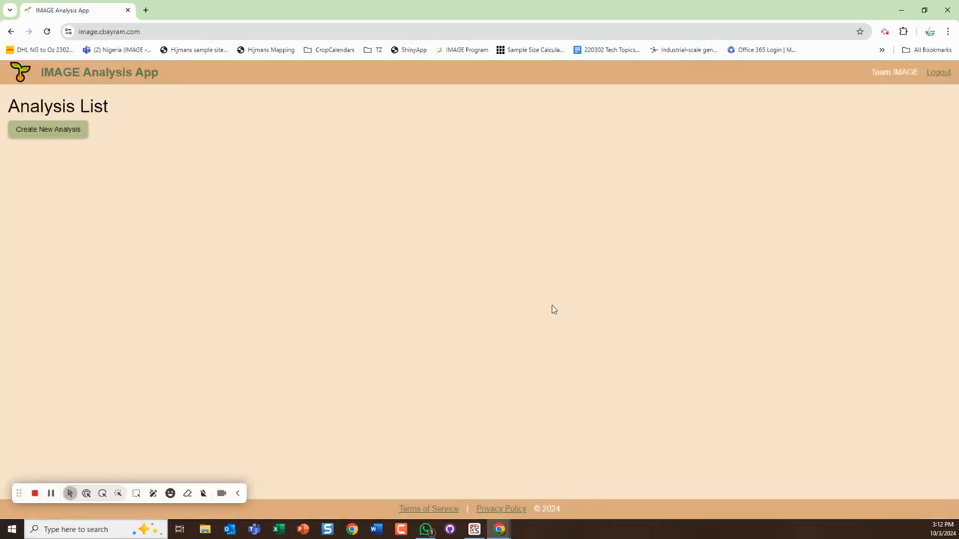
mouse_move(107, 362)
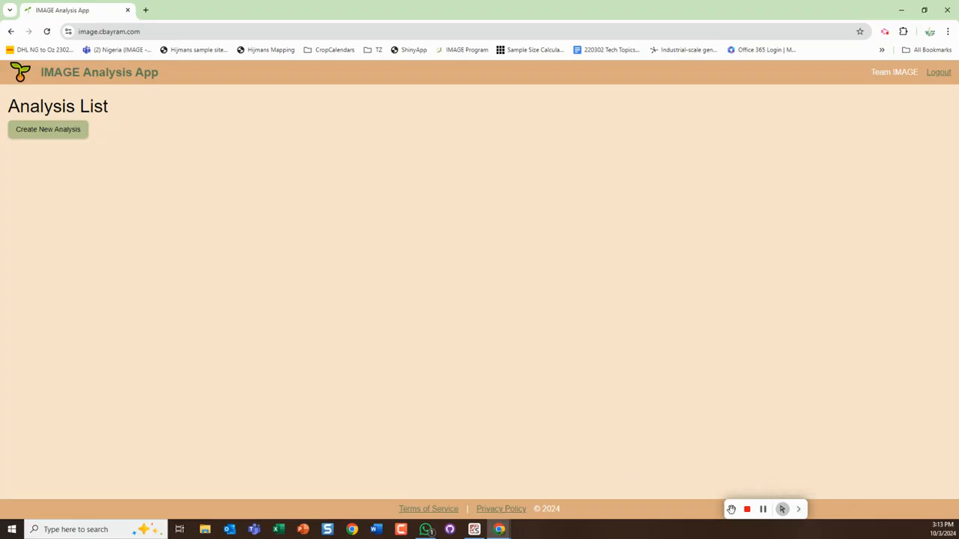
mouse_move(47, 138)
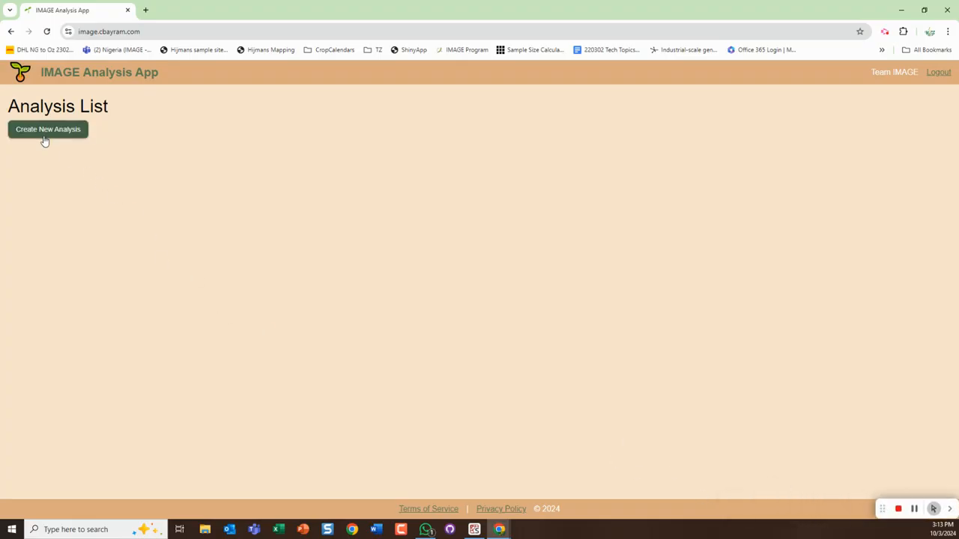
- Create a new analysis and upload countsForPython_cassavaNGA.csv as the counts file
left_click(47, 128)
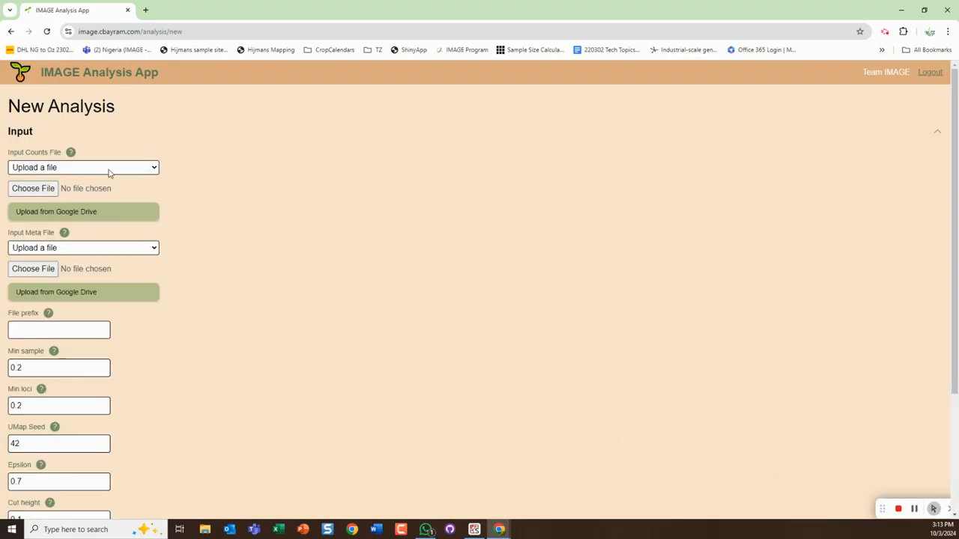
left_click(107, 168)
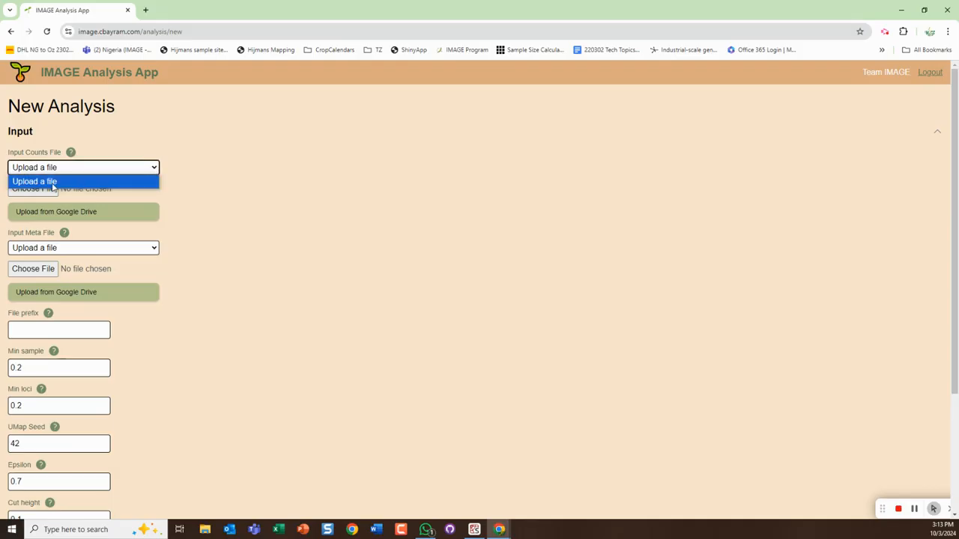
left_click(33, 181)
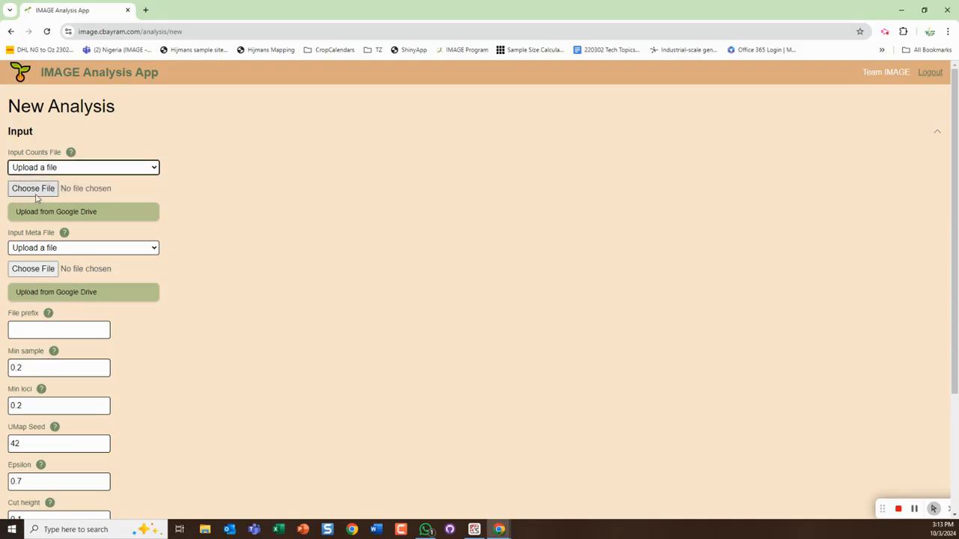
left_click(33, 189)
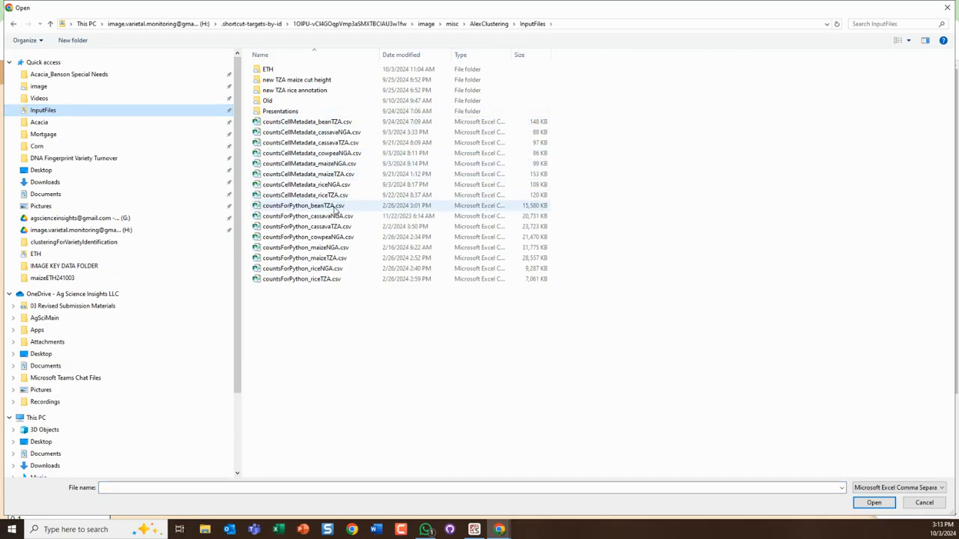
mouse_move(307, 216)
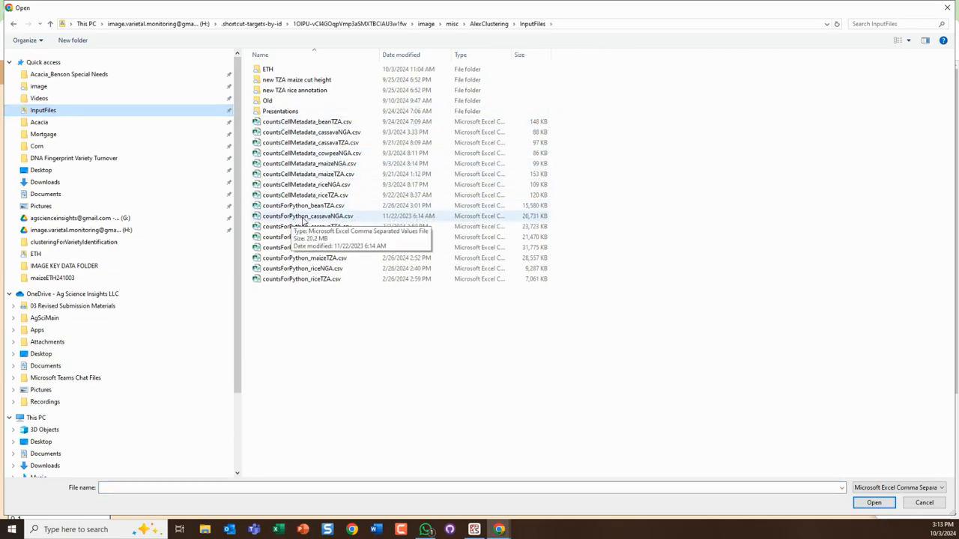
left_click(307, 216)
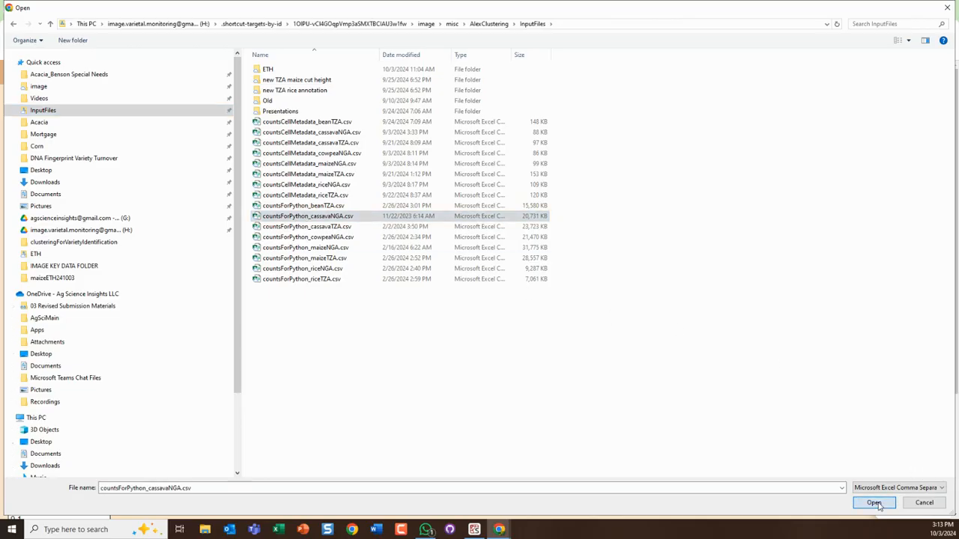
left_click(873, 504)
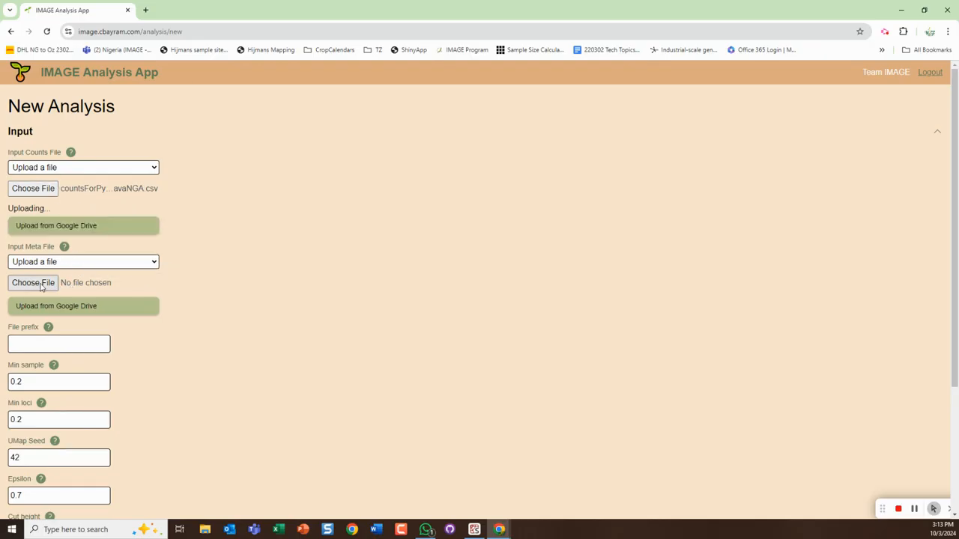
- Browse for the metadata file countsCellMetadata_cassavaNGA.csv
left_click(33, 281)
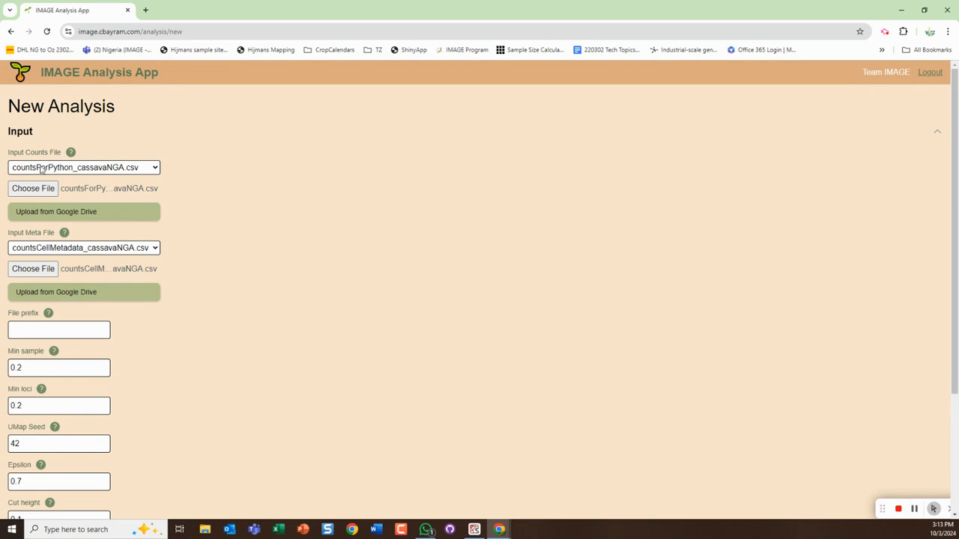
mouse_move(156, 311)
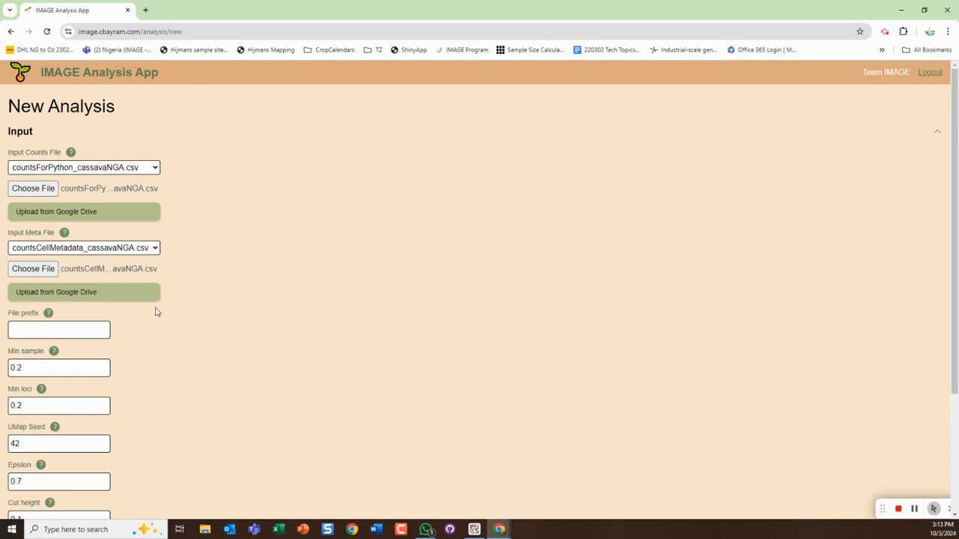
- Begin entering the file prefix TestCassNGA and switch to the file manager
left_click(58, 330)
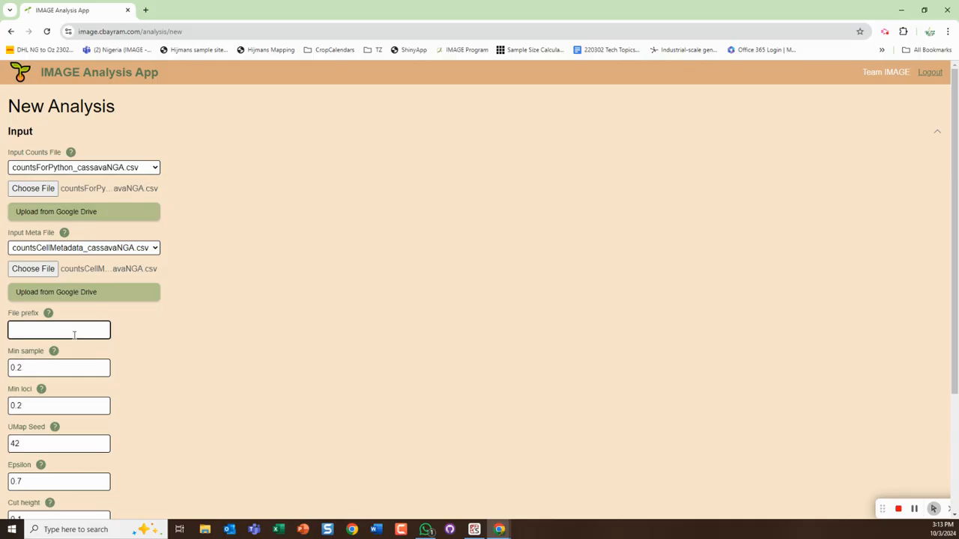
type("TEst")
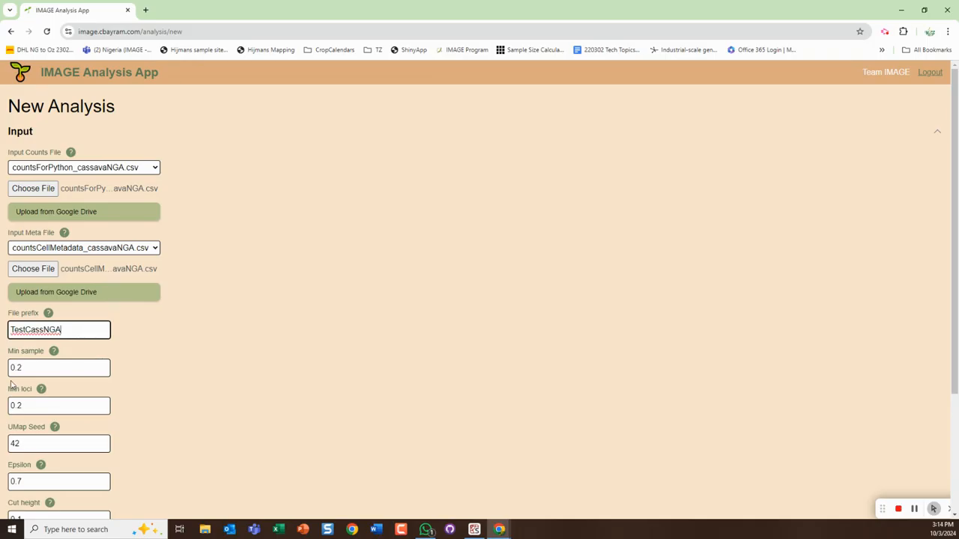
scroll("down", 3)
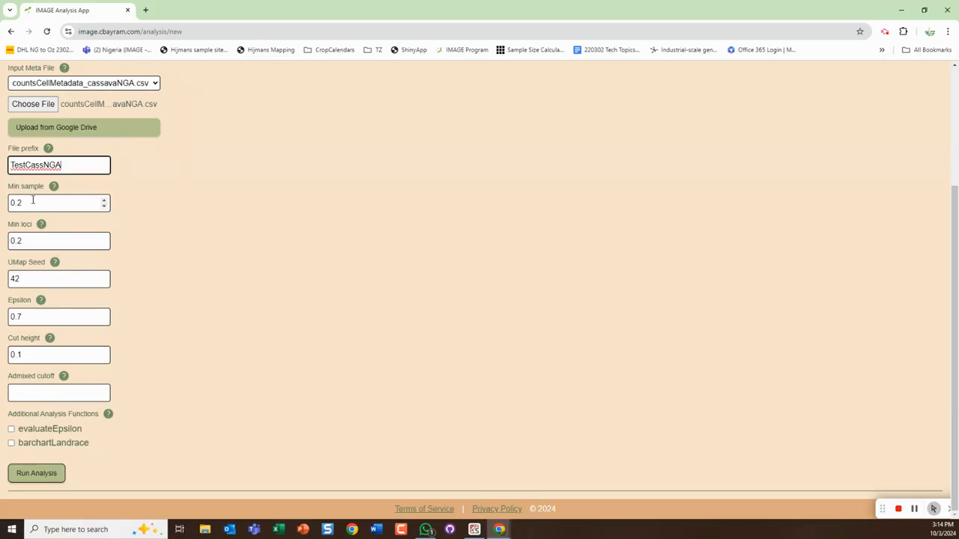
mouse_move(54, 186)
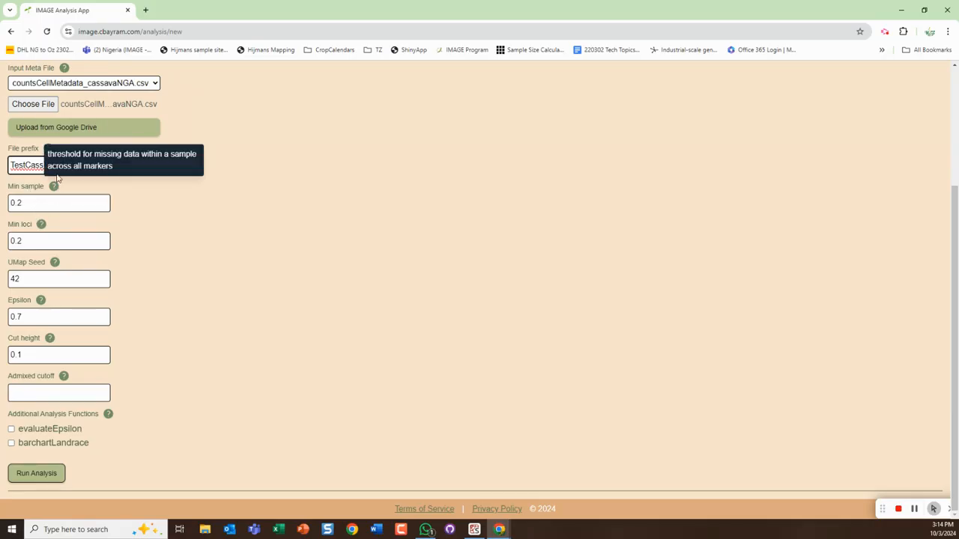
mouse_move(54, 186)
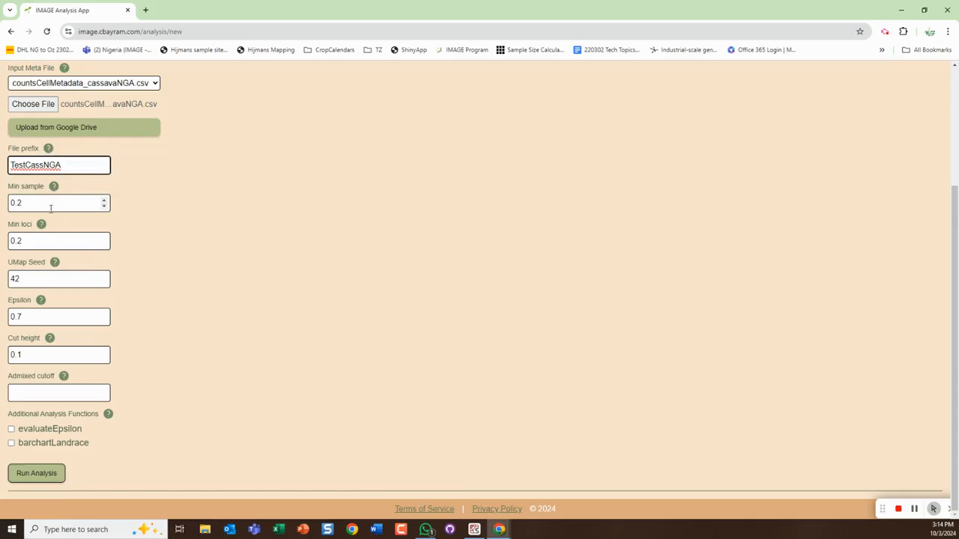
mouse_move(54, 186)
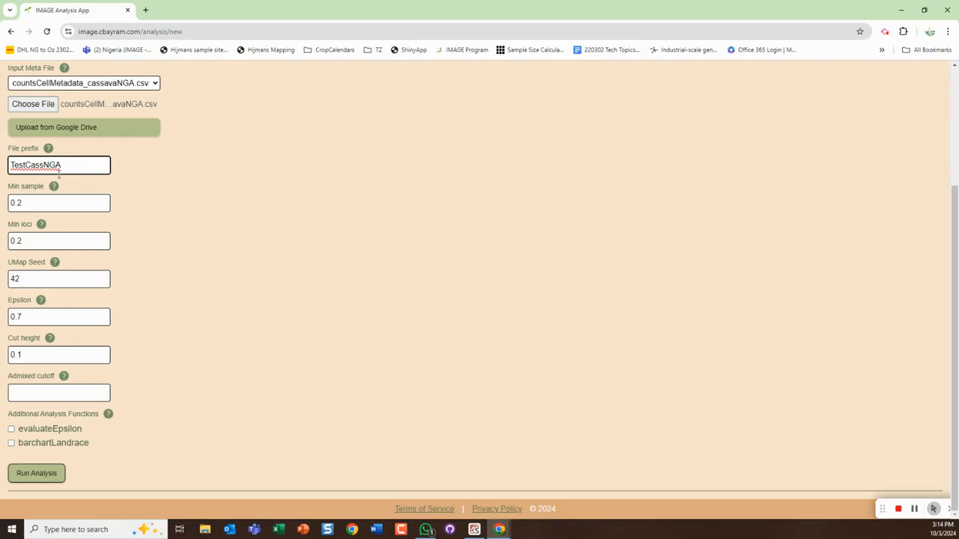
mouse_move(54, 186)
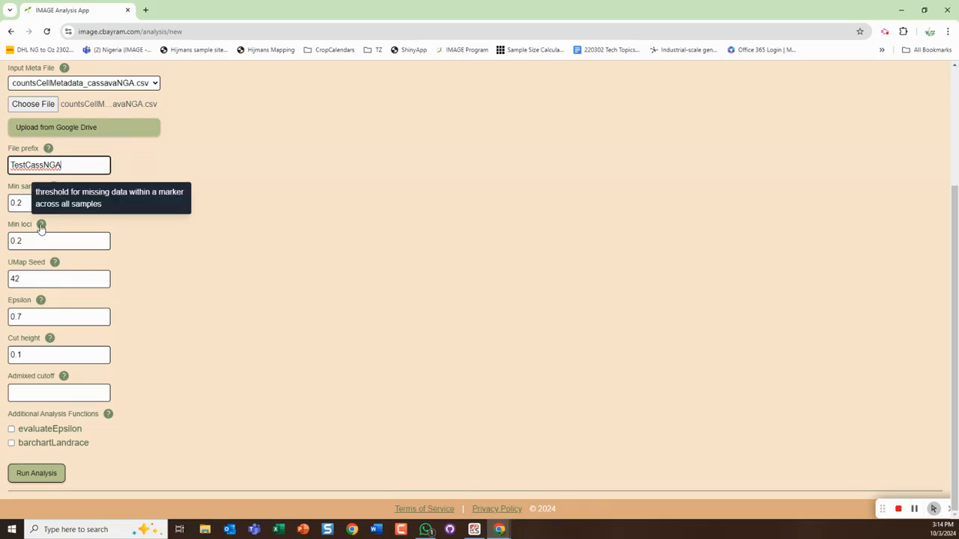
mouse_move(54, 261)
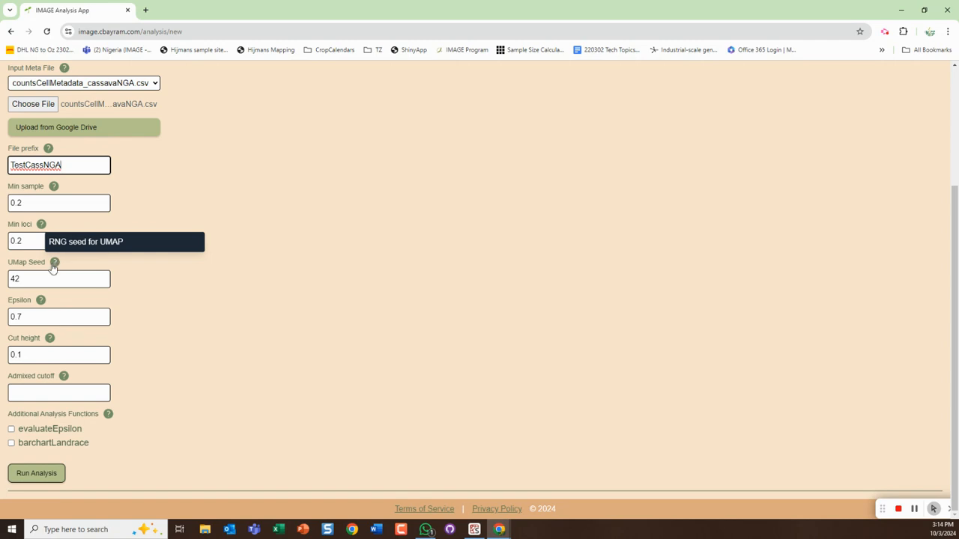
mouse_move(59, 303)
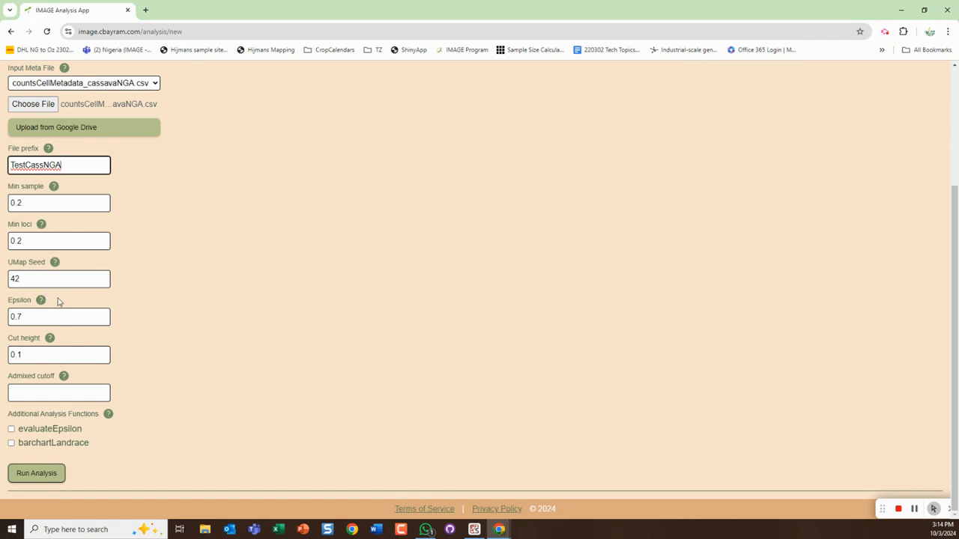
mouse_move(40, 300)
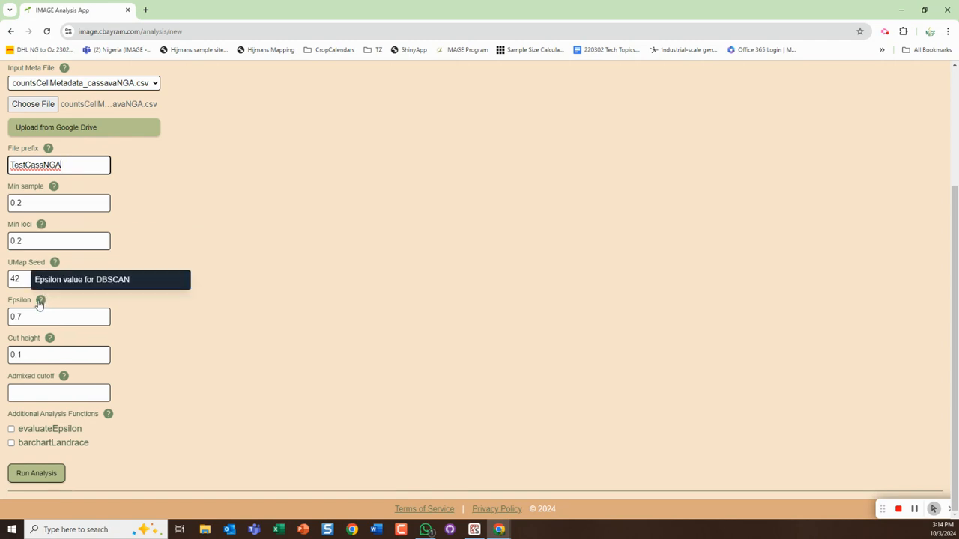
left_click(58, 392)
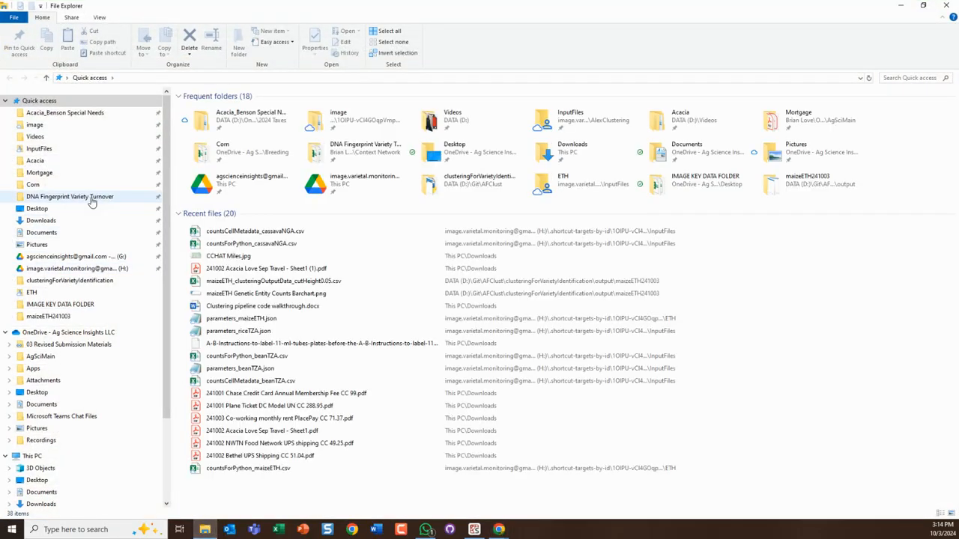
mouse_move(58, 219)
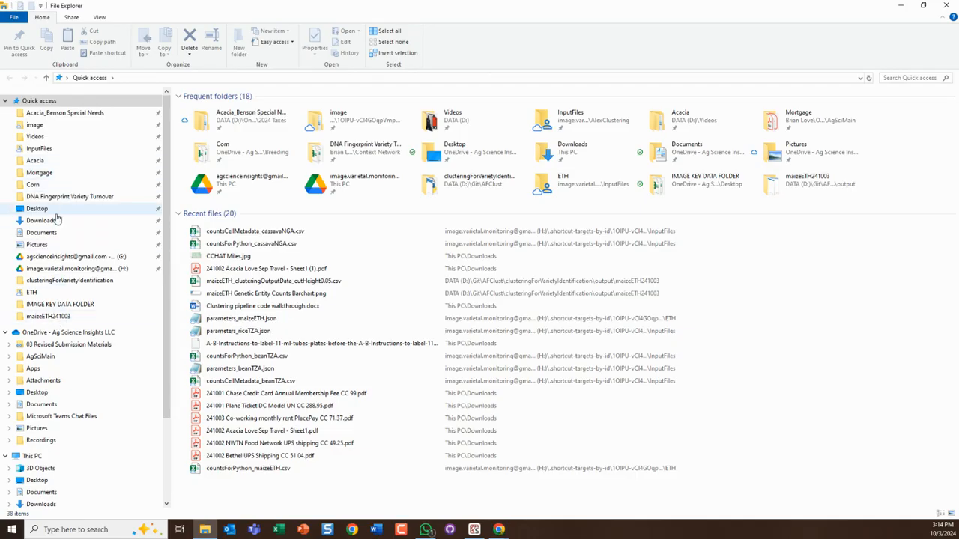
- Open parameters_cassavaNGA.json from InputFiles to review it, then return to the analysis form
double_click(39, 148)
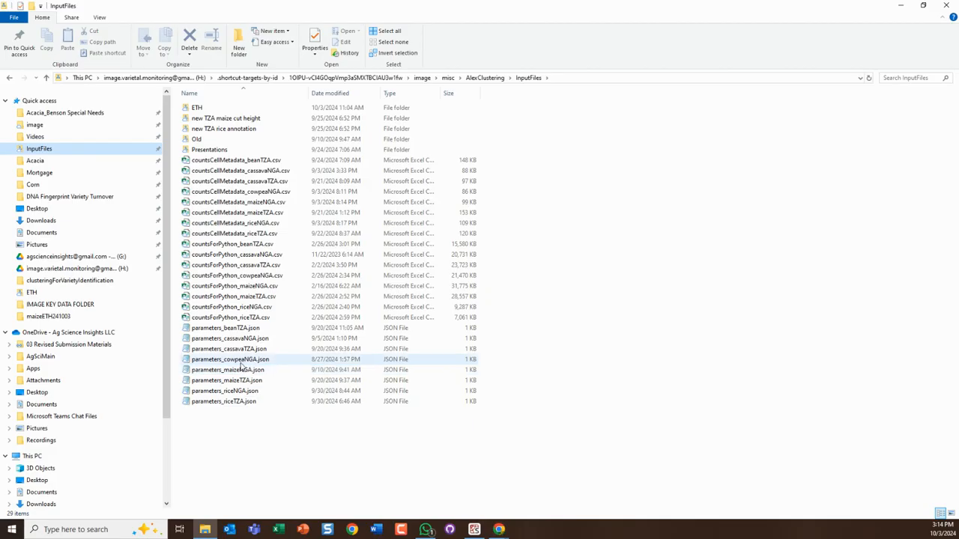
left_click(231, 339)
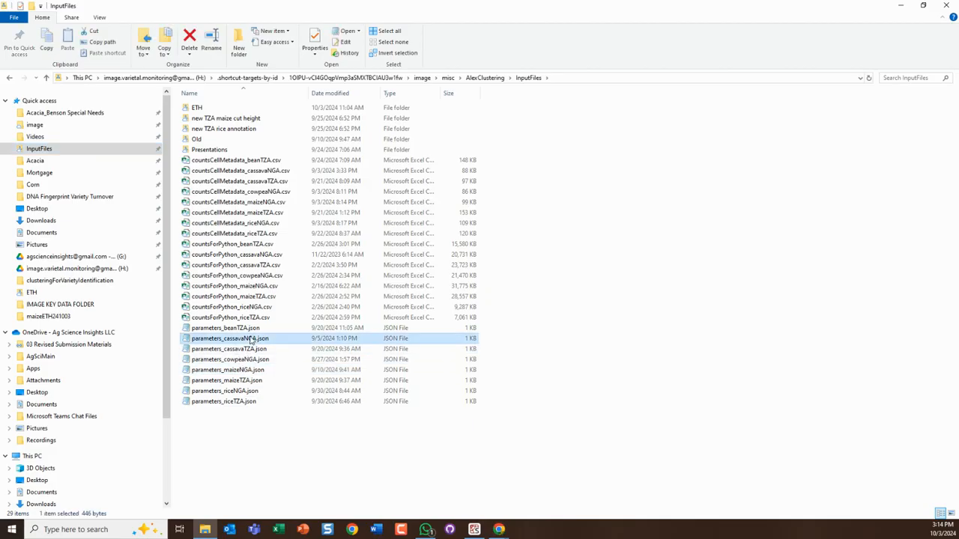
double_click(228, 338)
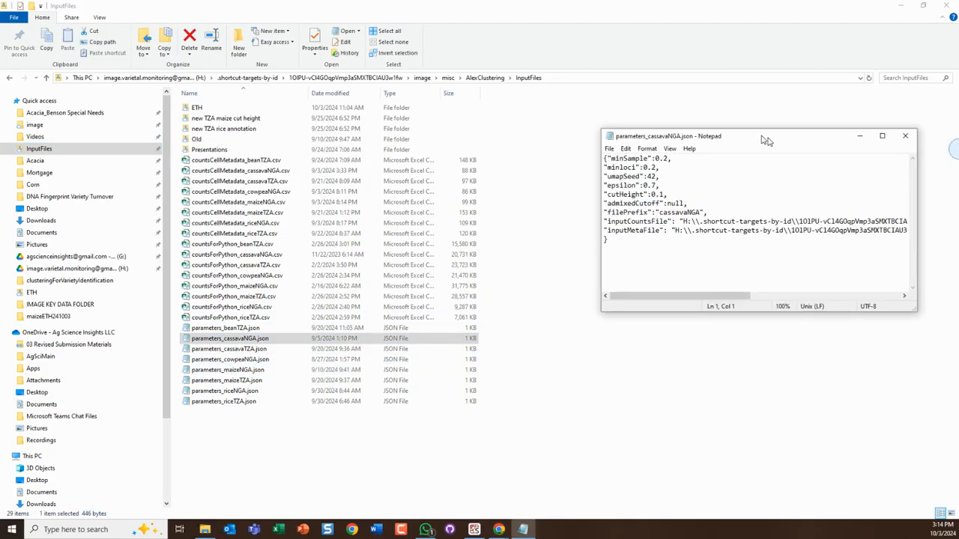
left_click_drag(764, 135, 707, 126)
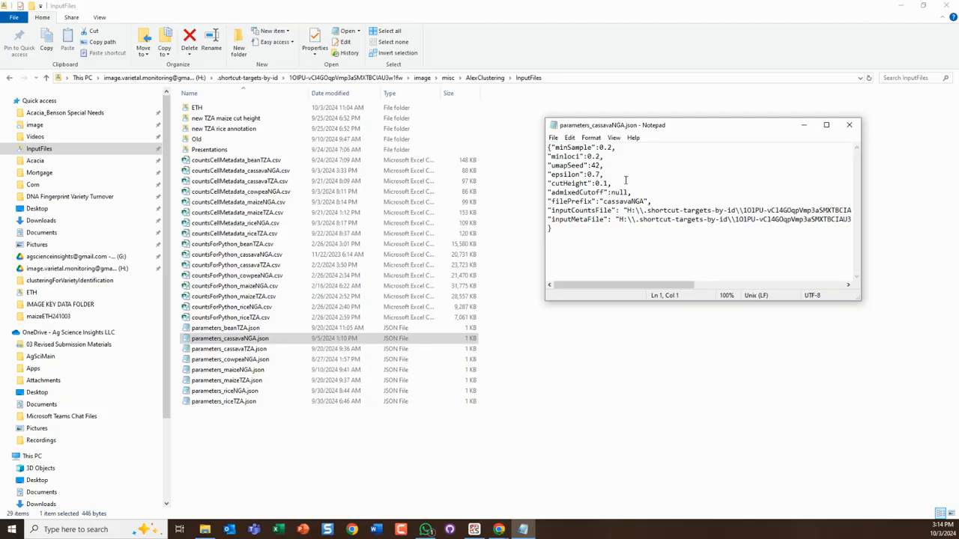
left_click(848, 125)
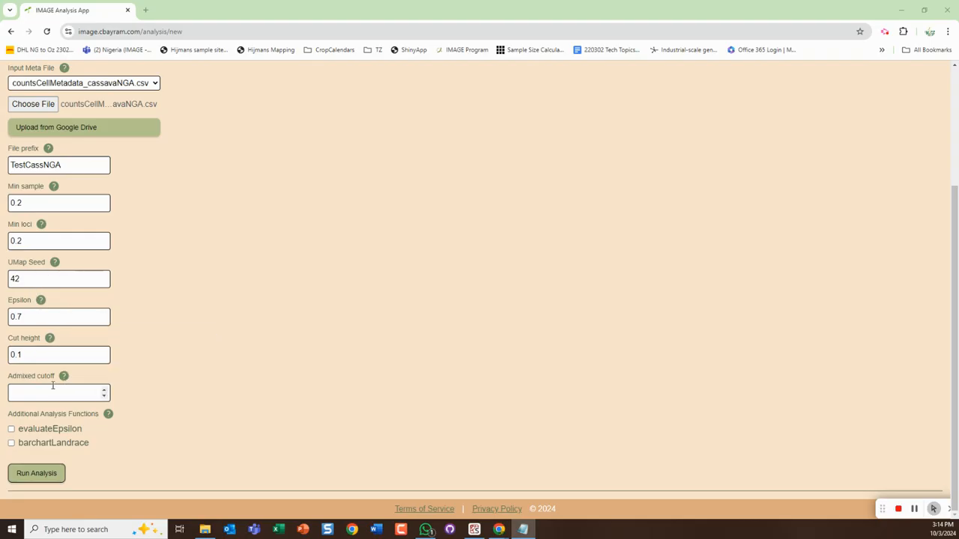
- Set Admixed cutoff 10, enable evaluateEpsilon and barchartLandrace, and run the TestCassNGA analysis
left_click(58, 392)
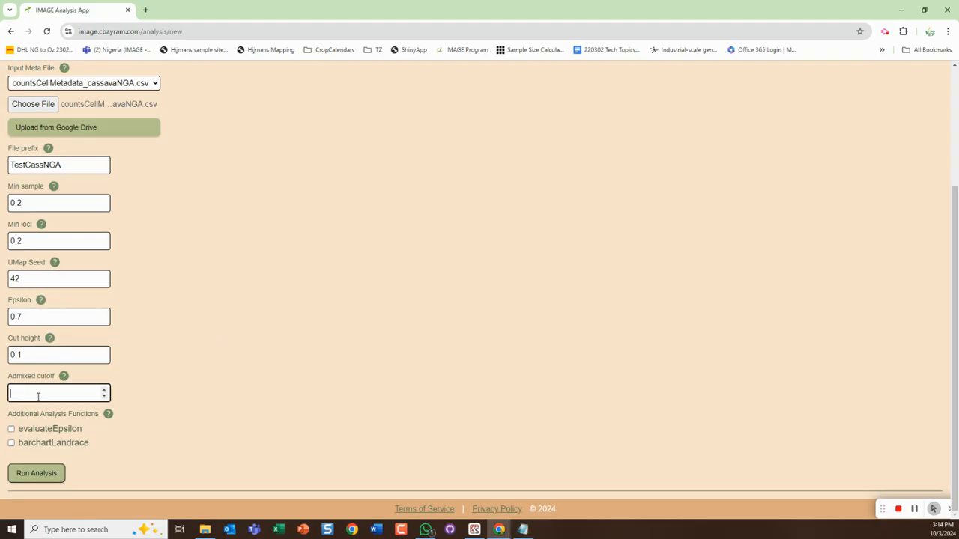
type("10")
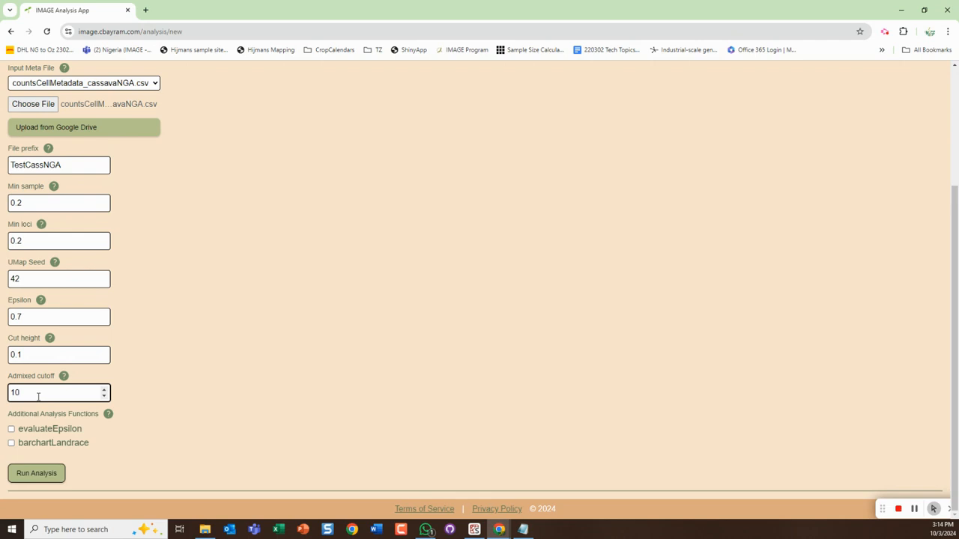
mouse_move(42, 376)
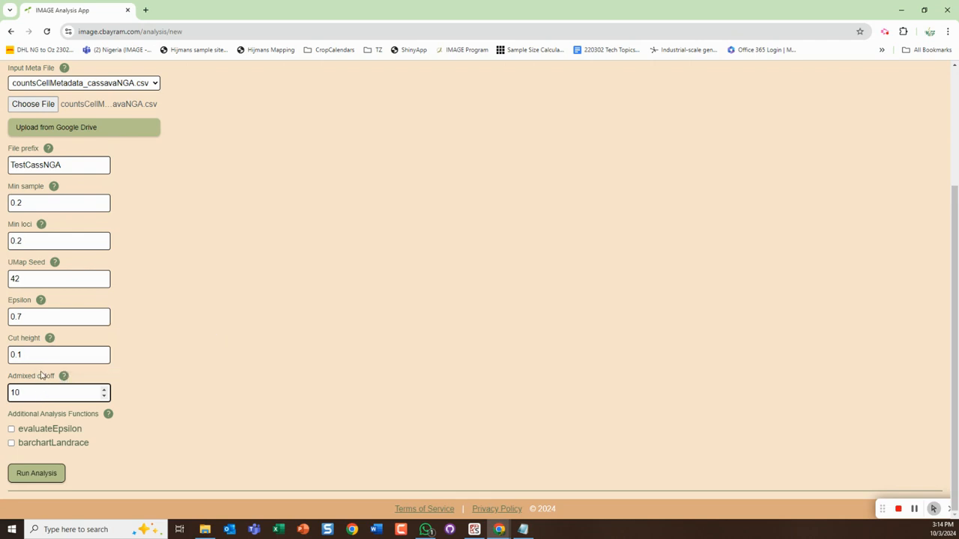
mouse_move(167, 377)
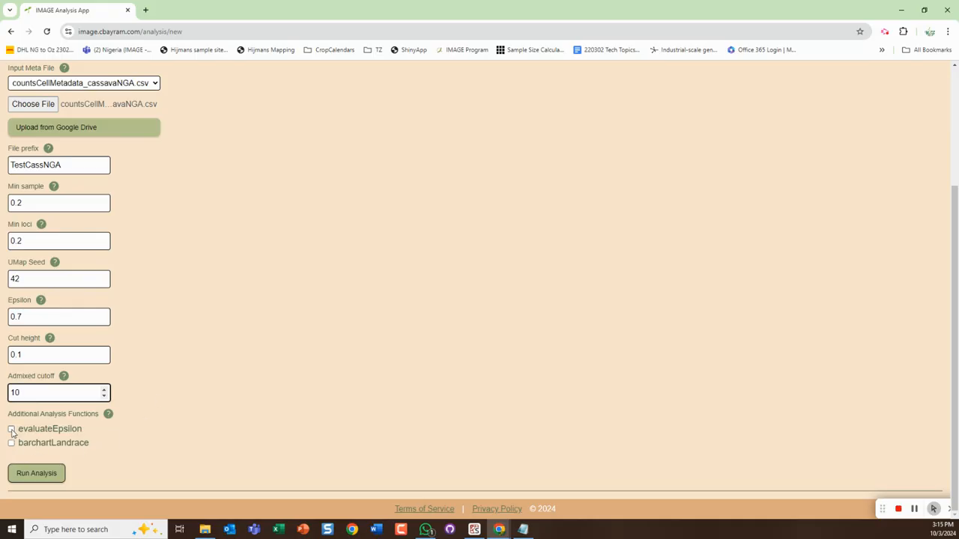
left_click(12, 428)
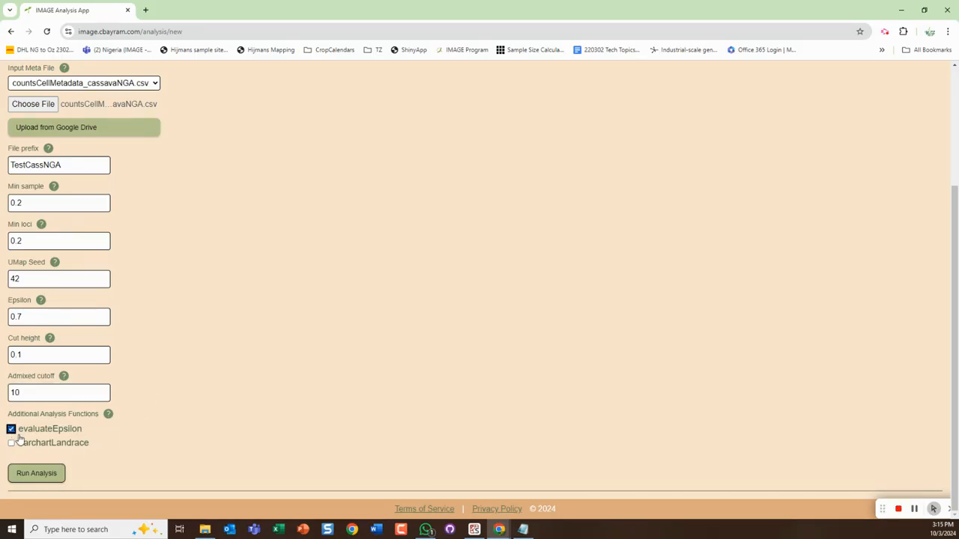
left_click(11, 443)
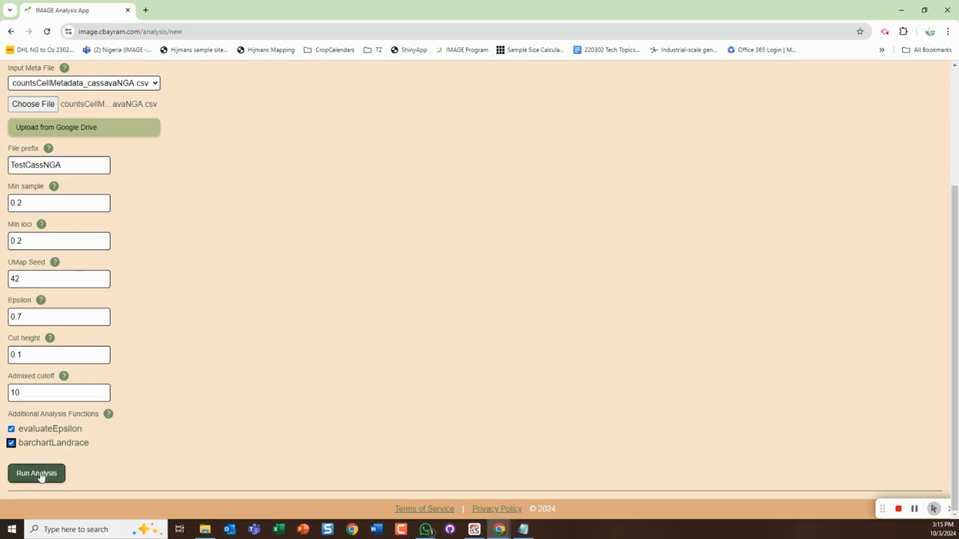
left_click(36, 474)
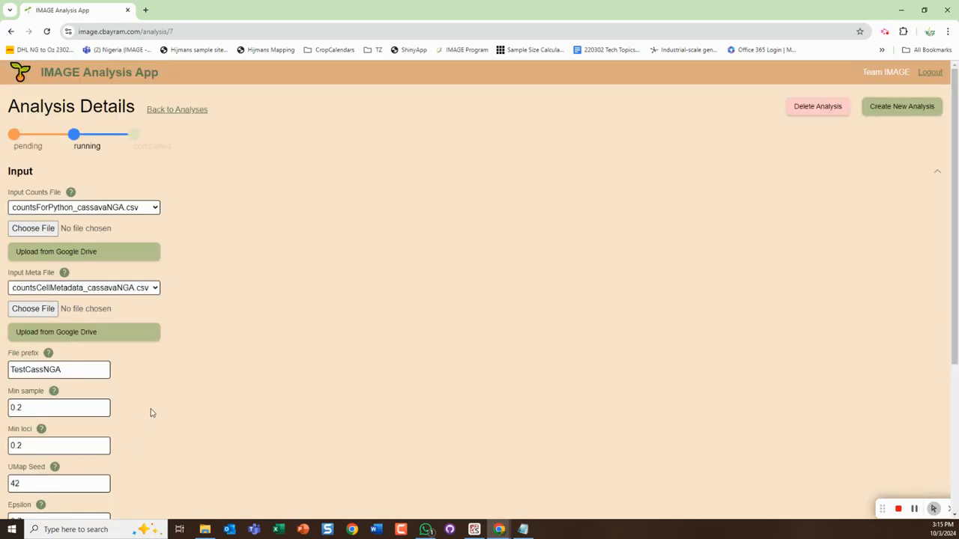
mouse_move(61, 129)
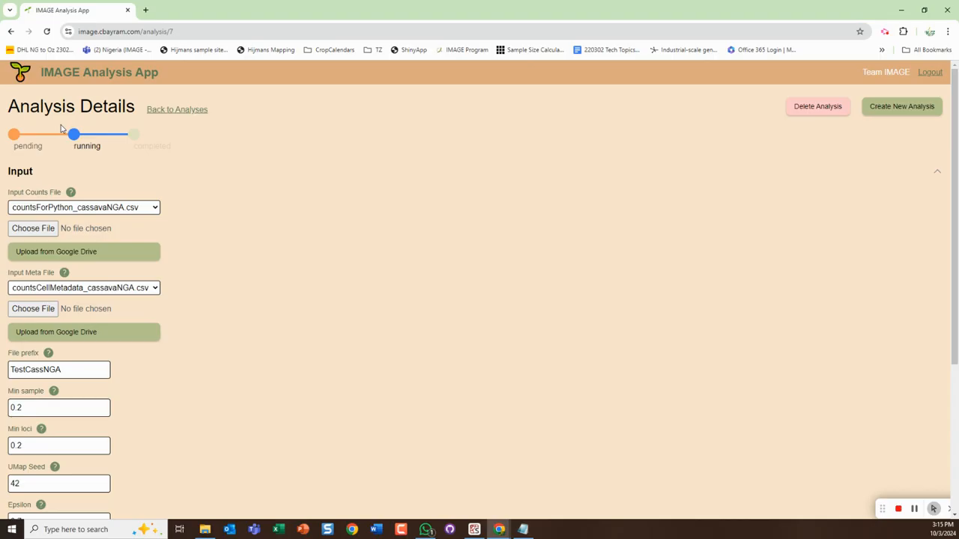
mouse_move(350, 242)
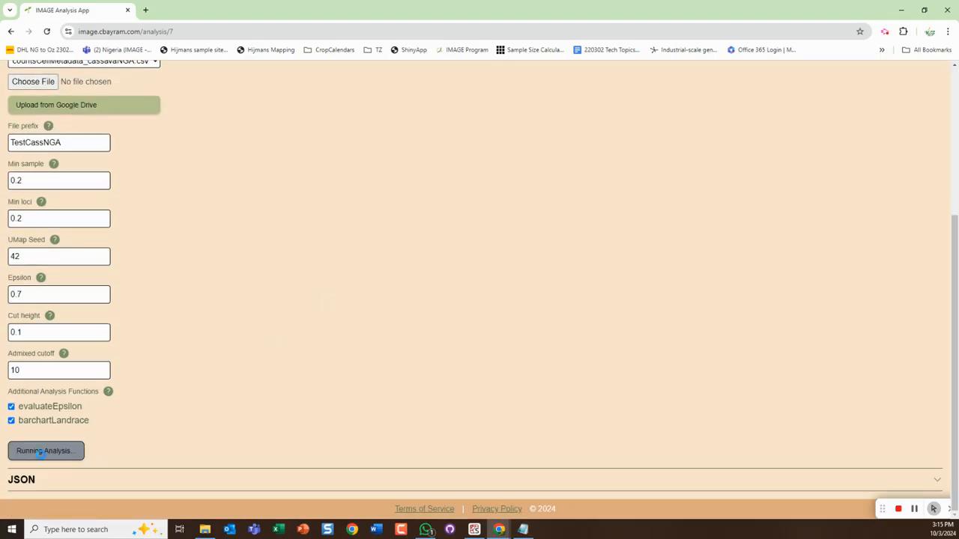
mouse_move(395, 399)
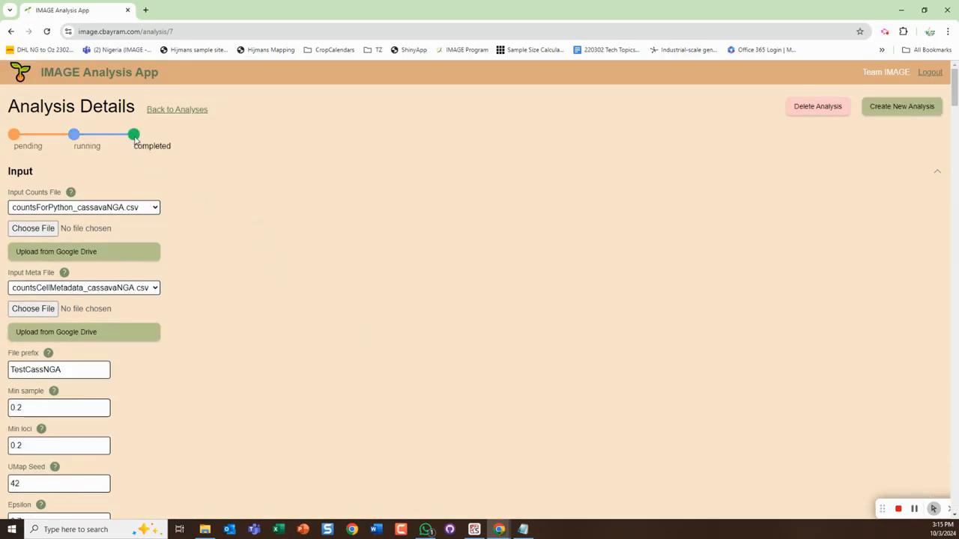
- Scroll down to the Output section once the run completes
scroll("down", 3)
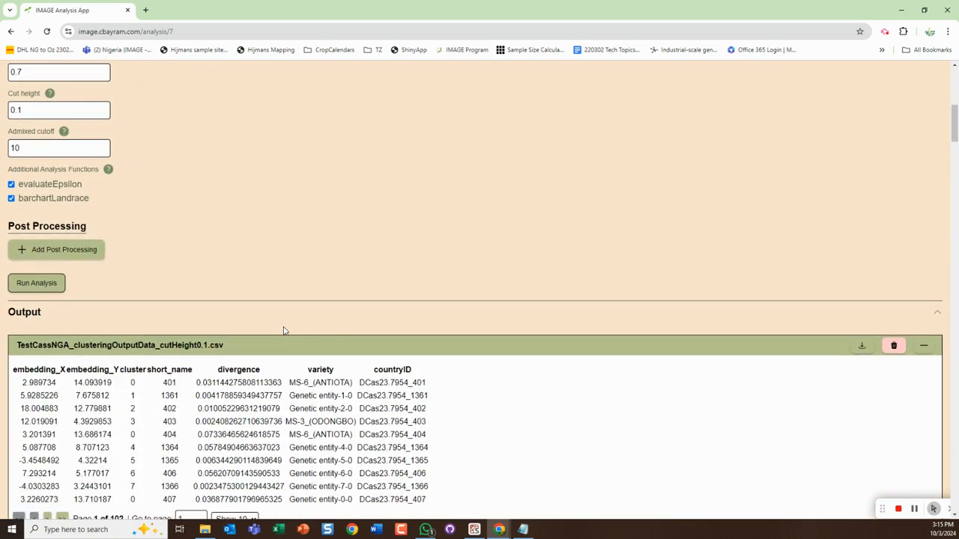
scroll("down", 3)
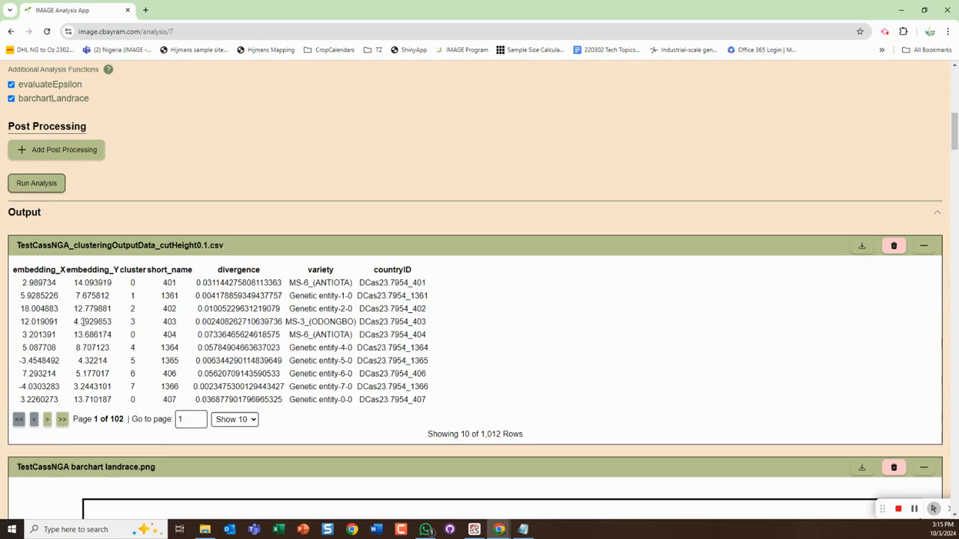
mouse_move(168, 292)
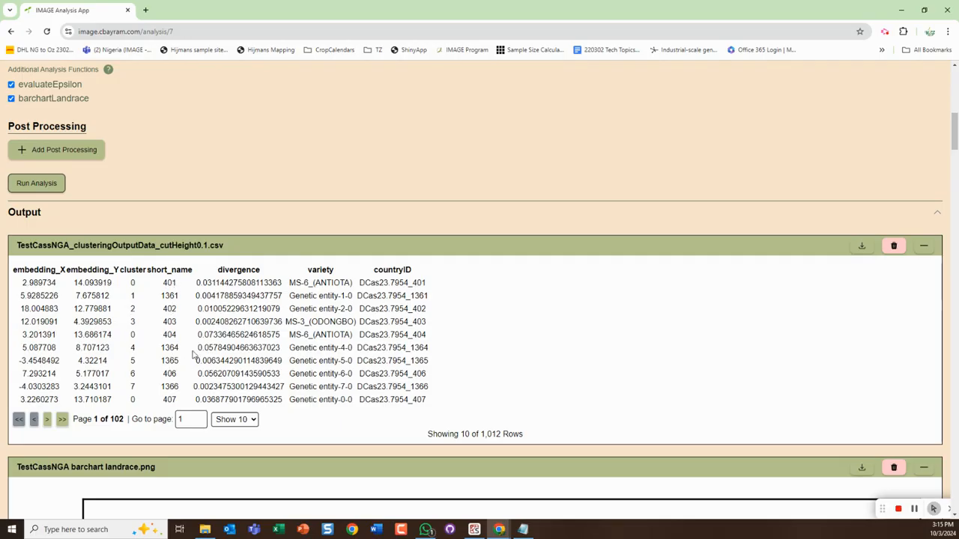
mouse_move(253, 315)
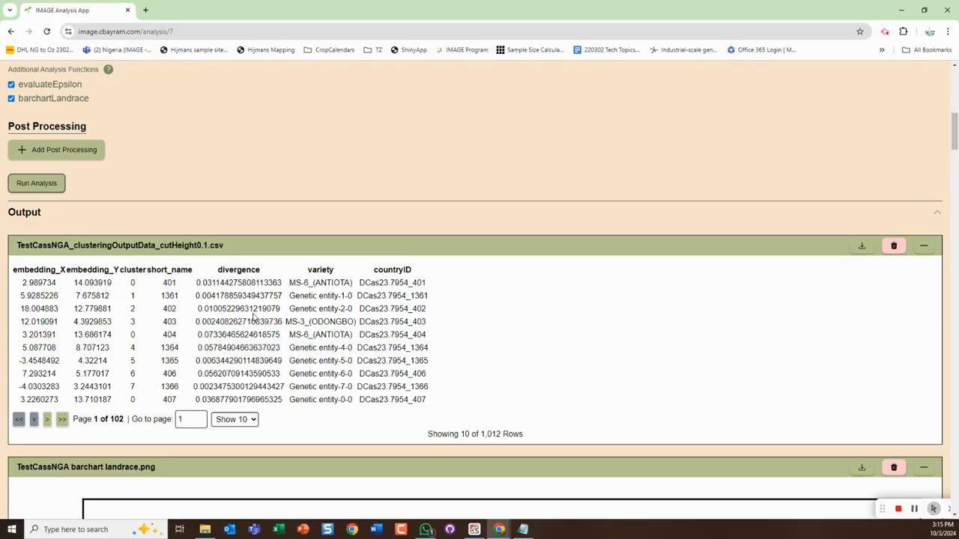
mouse_move(227, 296)
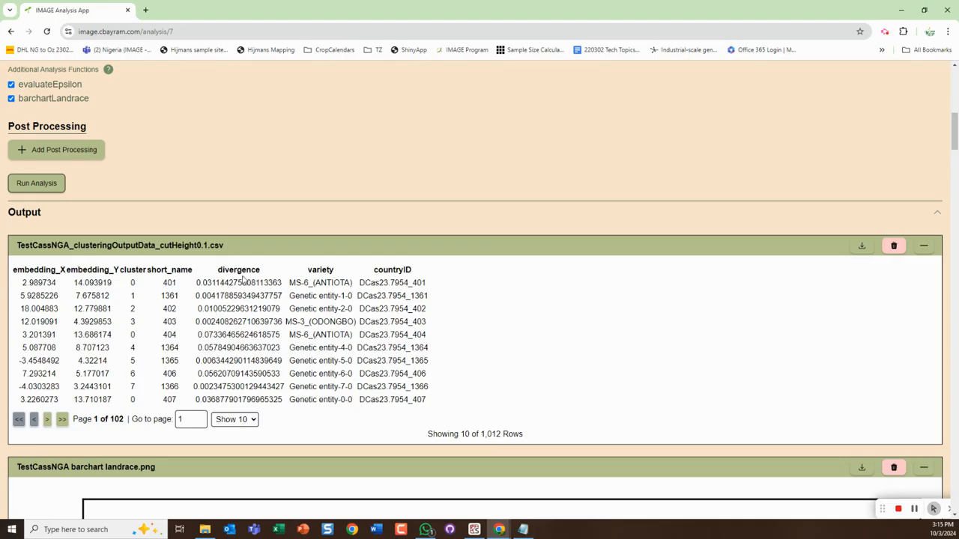
mouse_move(251, 277)
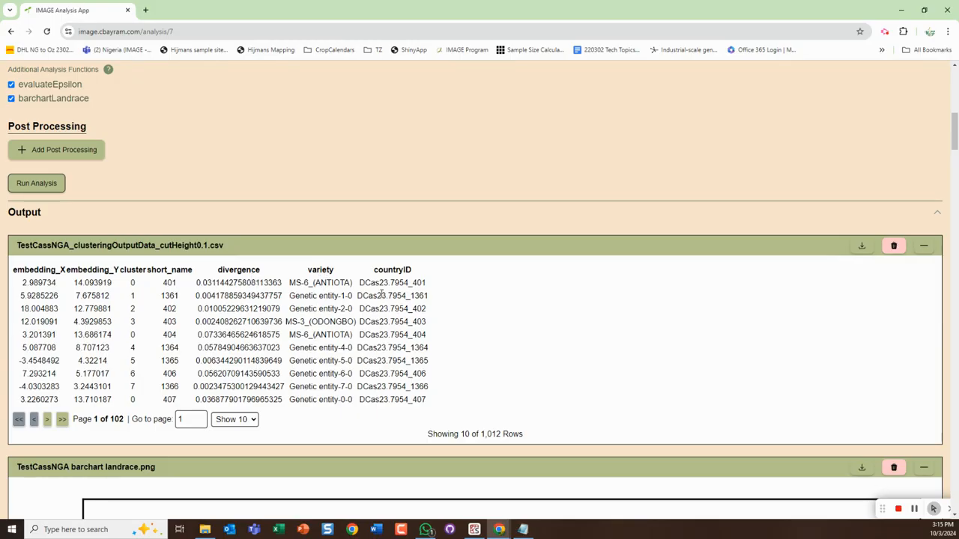
mouse_move(773, 294)
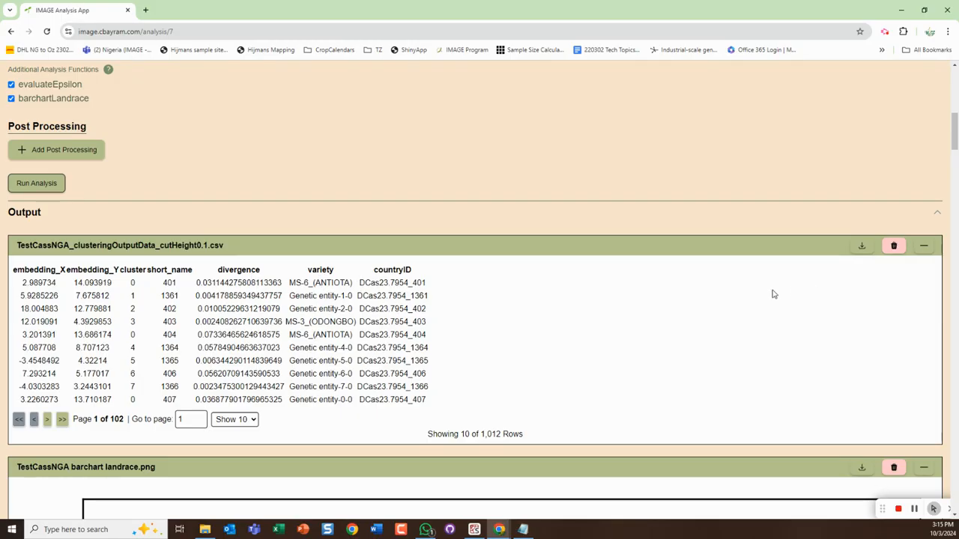
- Download TestCassNGA_clusteringOutputData_cutHeight0.1.csv and scroll to the landrace barchart
left_click(923, 246)
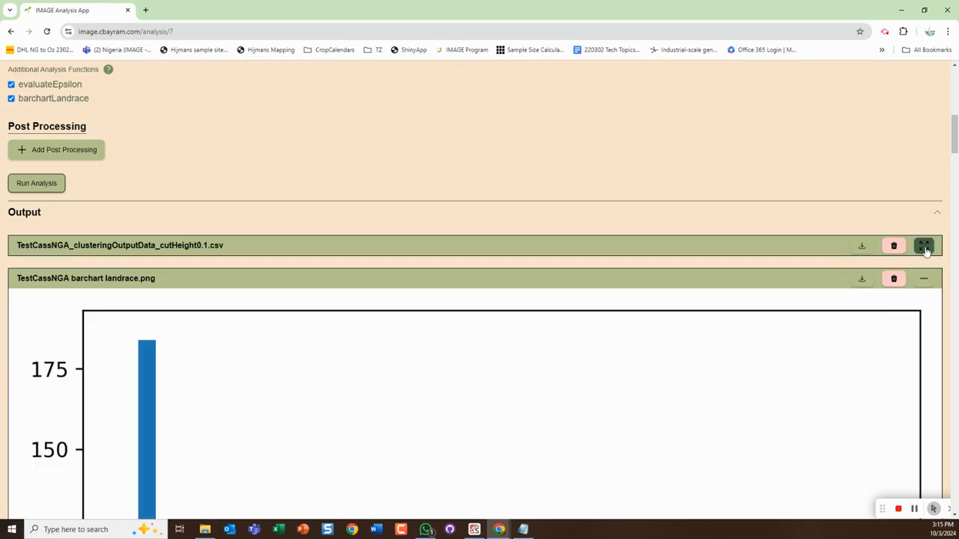
left_click(923, 246)
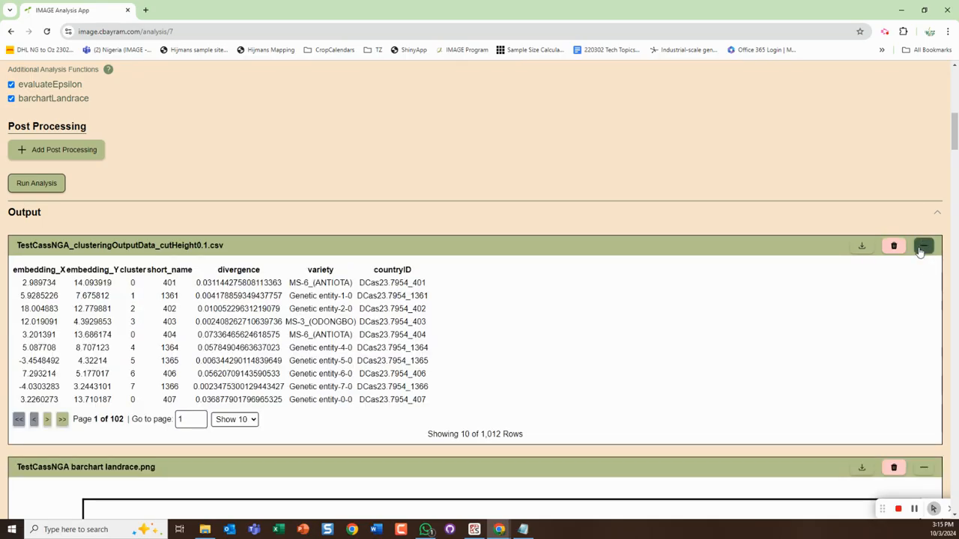
left_click(921, 246)
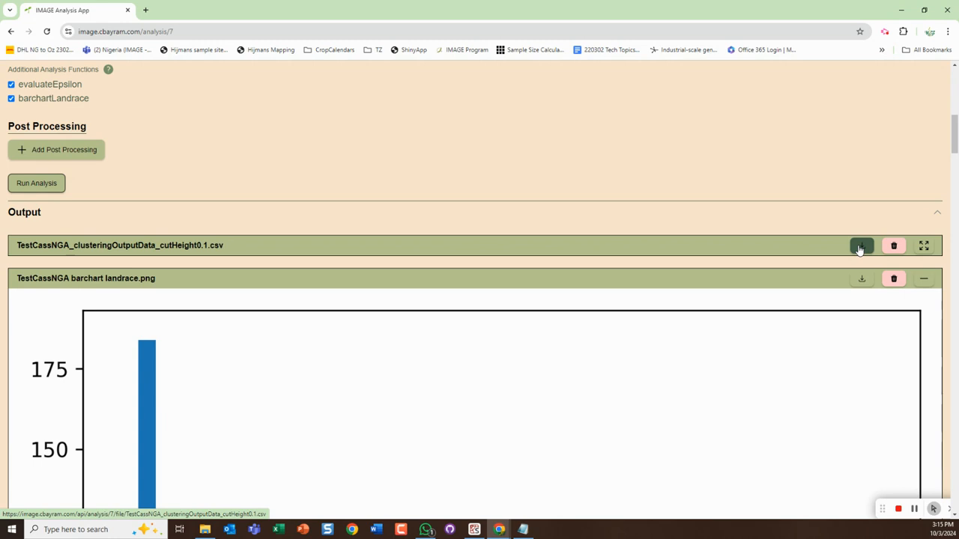
left_click(860, 246)
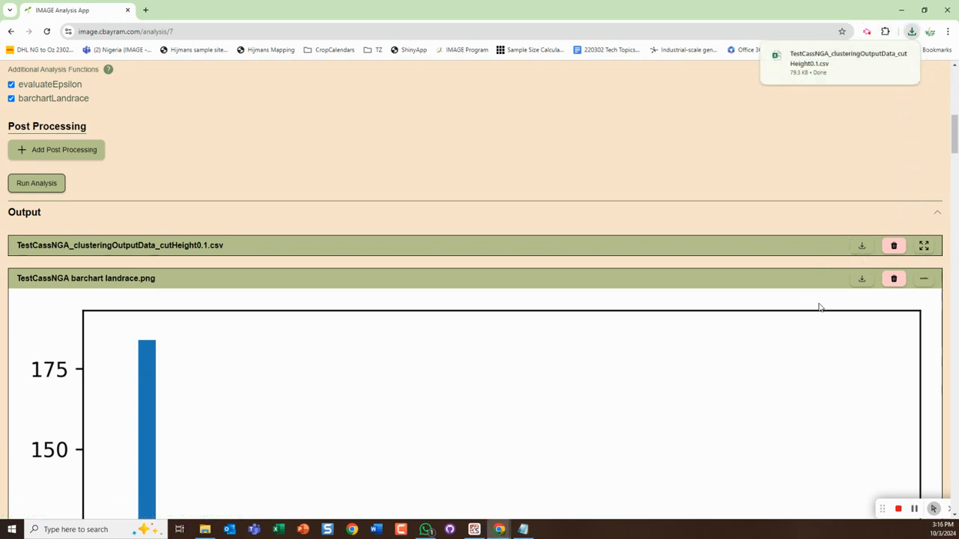
scroll("down", 3)
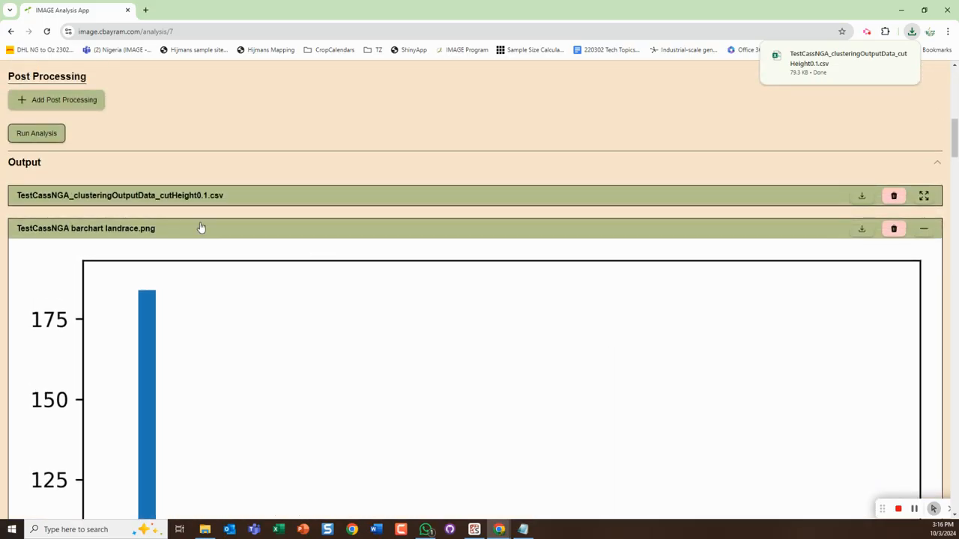
mouse_move(141, 227)
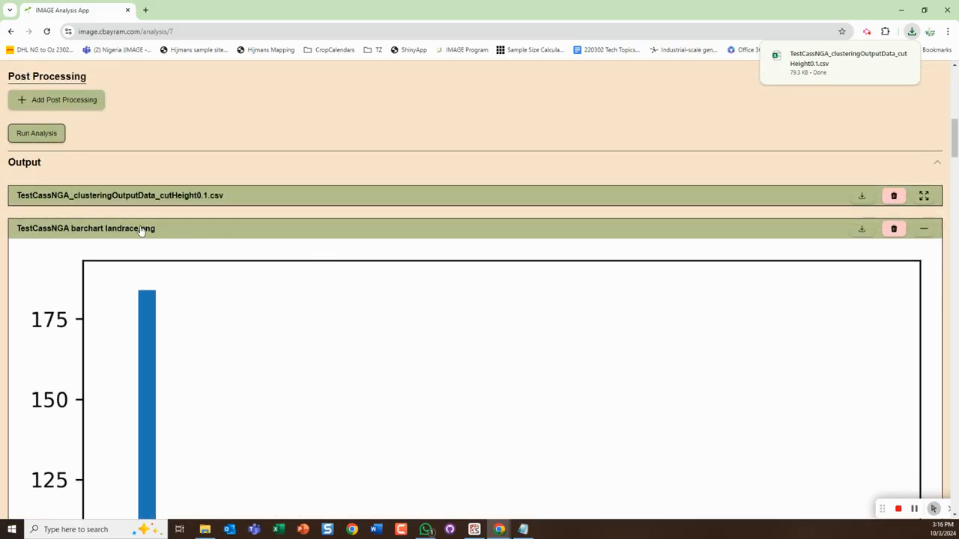
scroll("down", 3)
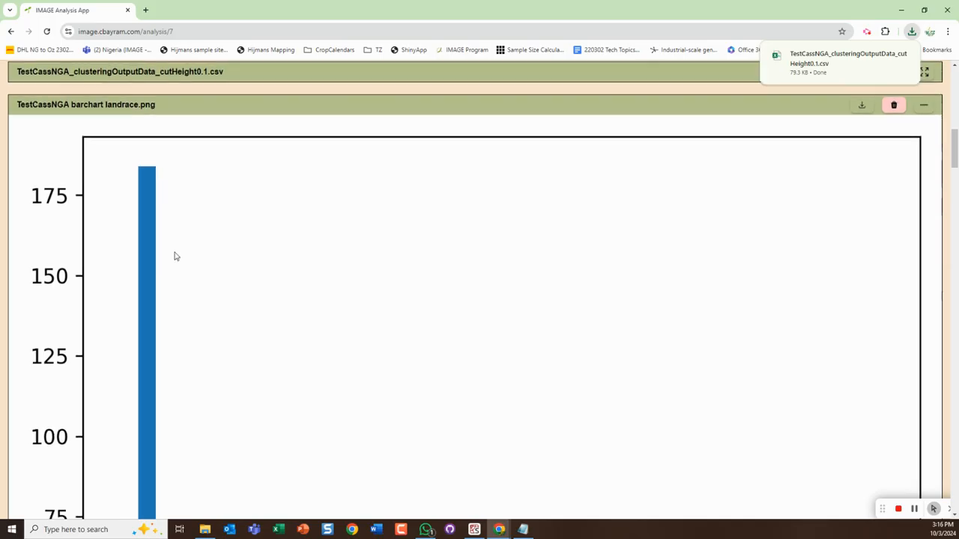
scroll("down", 3)
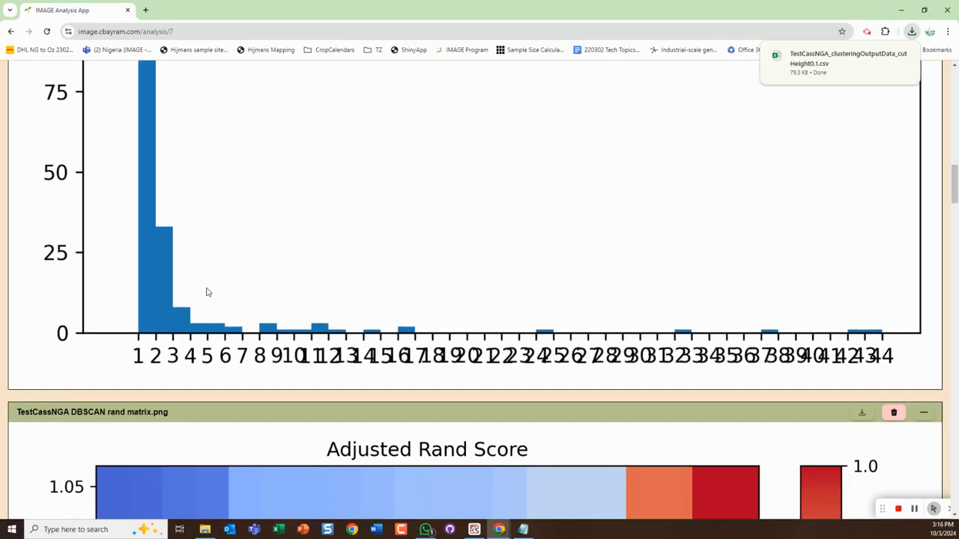
mouse_move(548, 365)
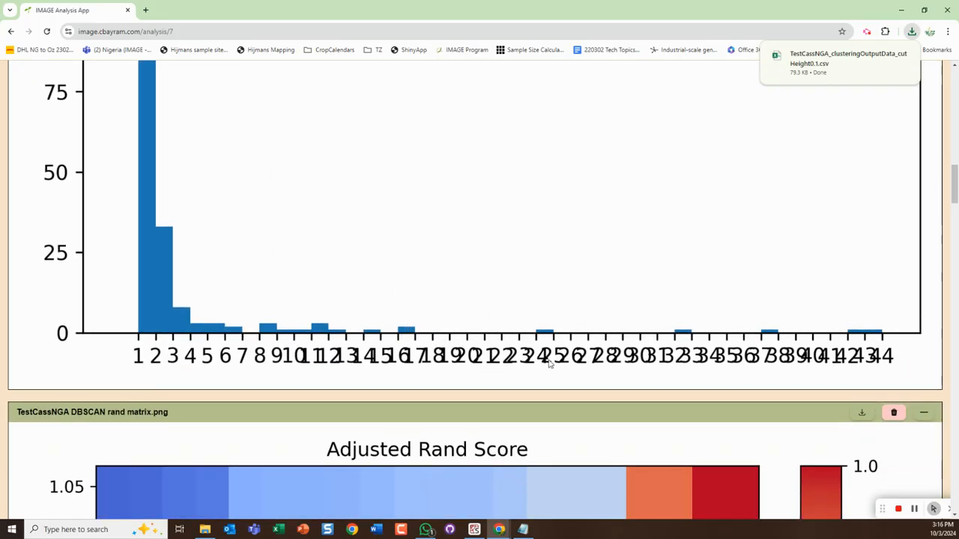
scroll("down", 3)
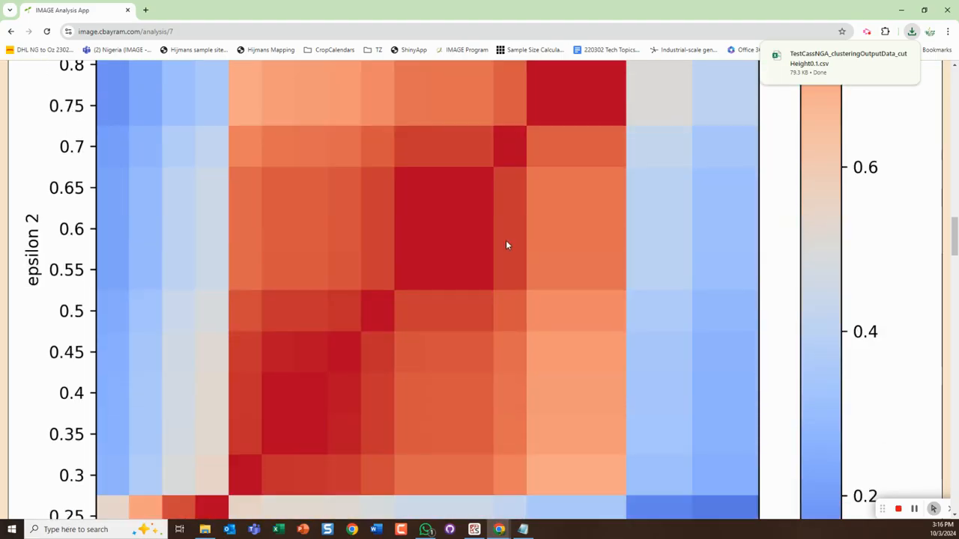
scroll("down", 3)
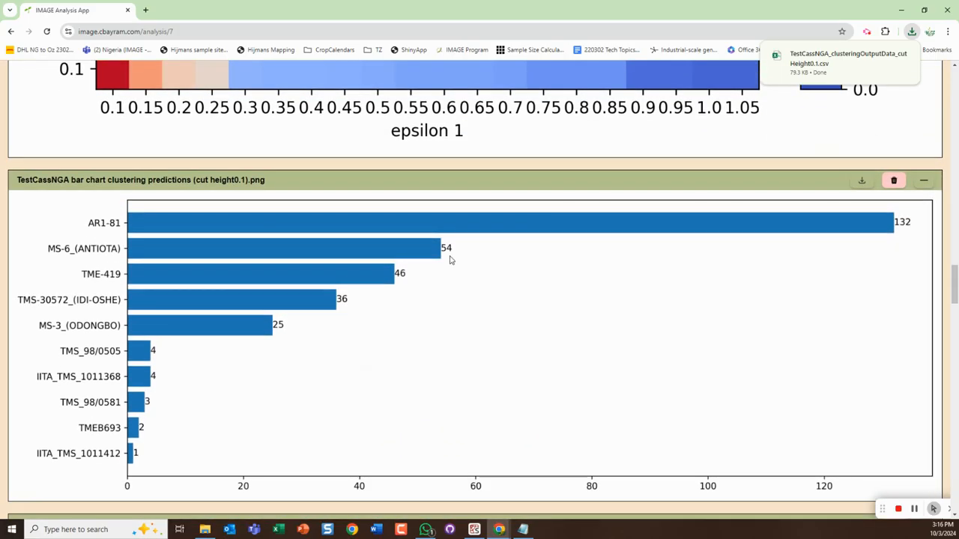
scroll("down", 3)
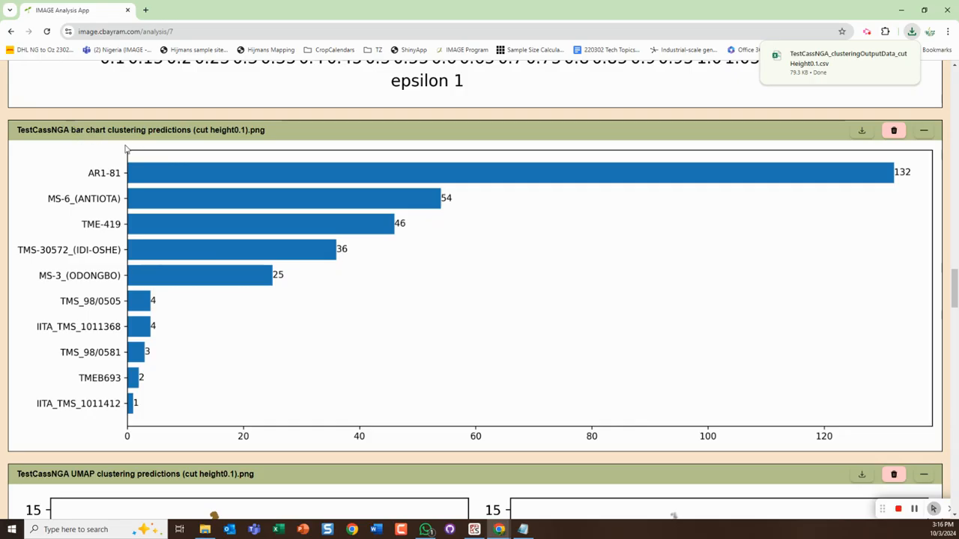
scroll("down", 3)
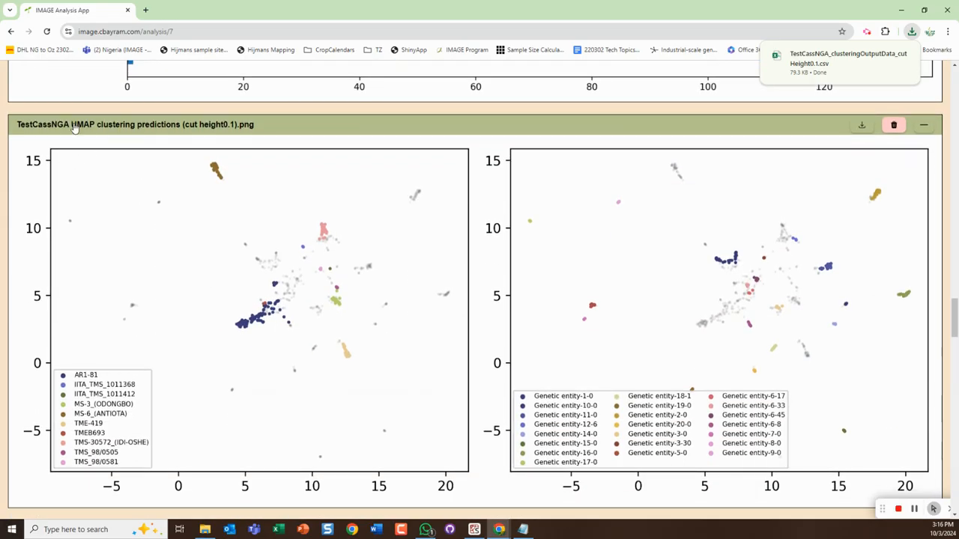
scroll("down", 3)
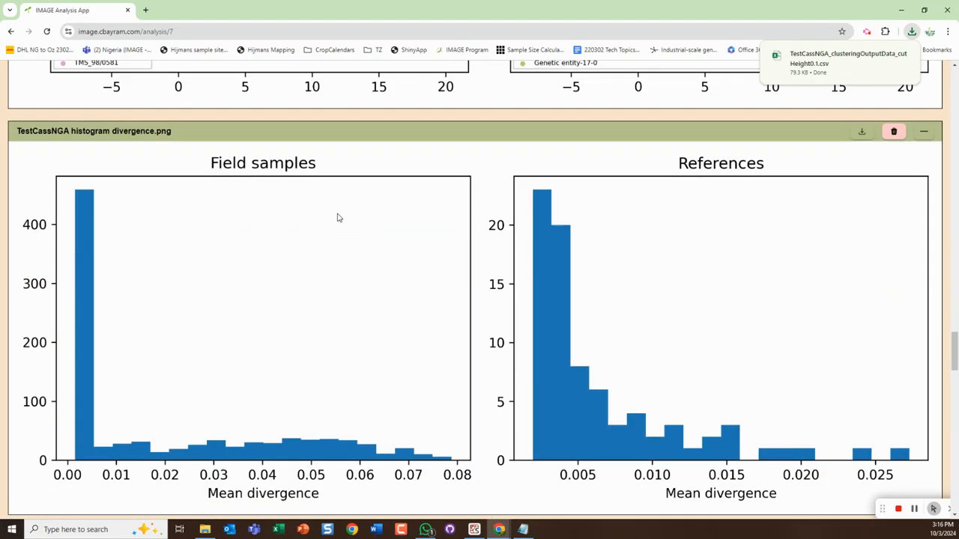
scroll("down", 3)
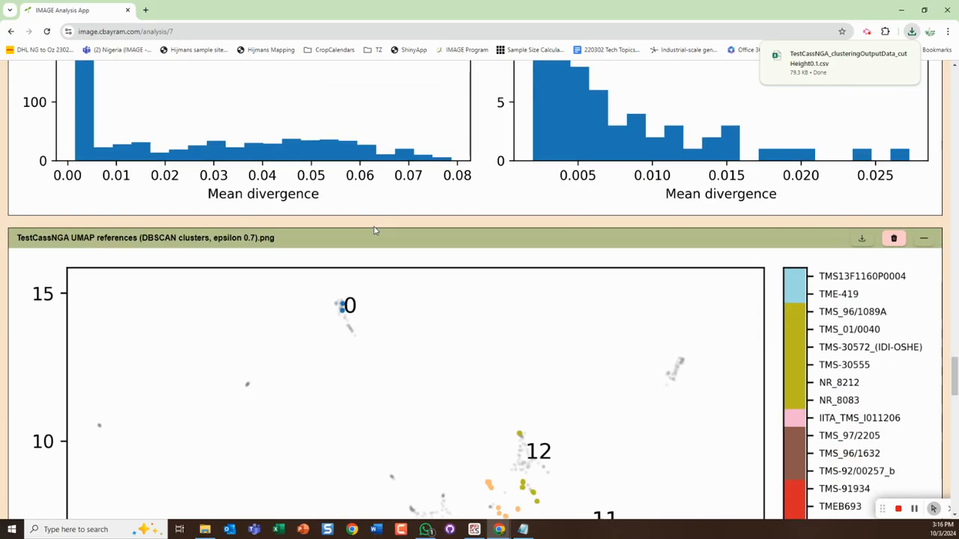
scroll("down", 3)
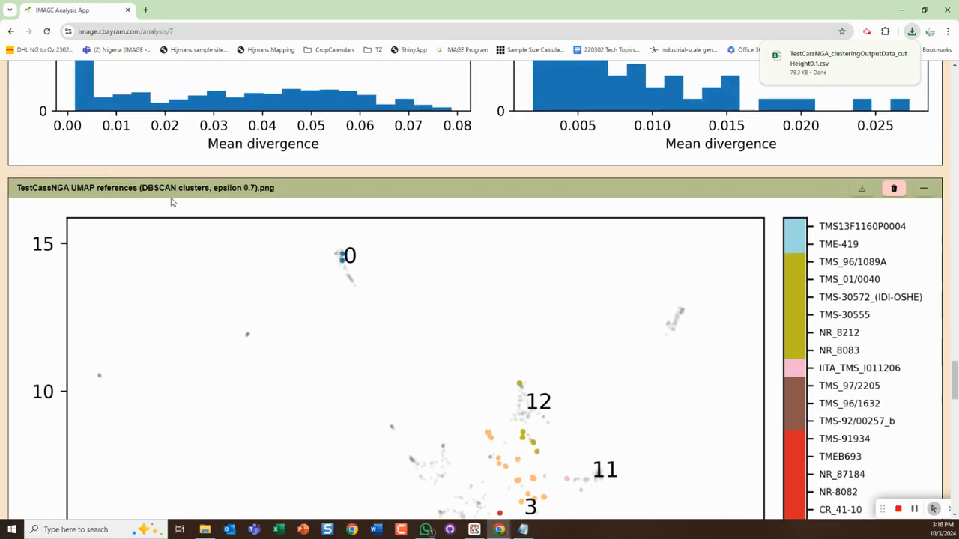
scroll("down", 3)
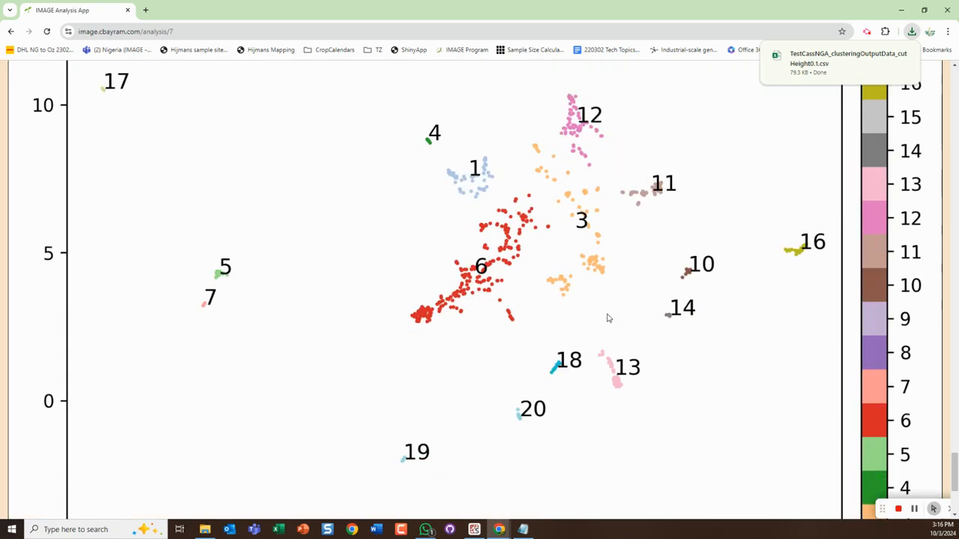
scroll("down", 3)
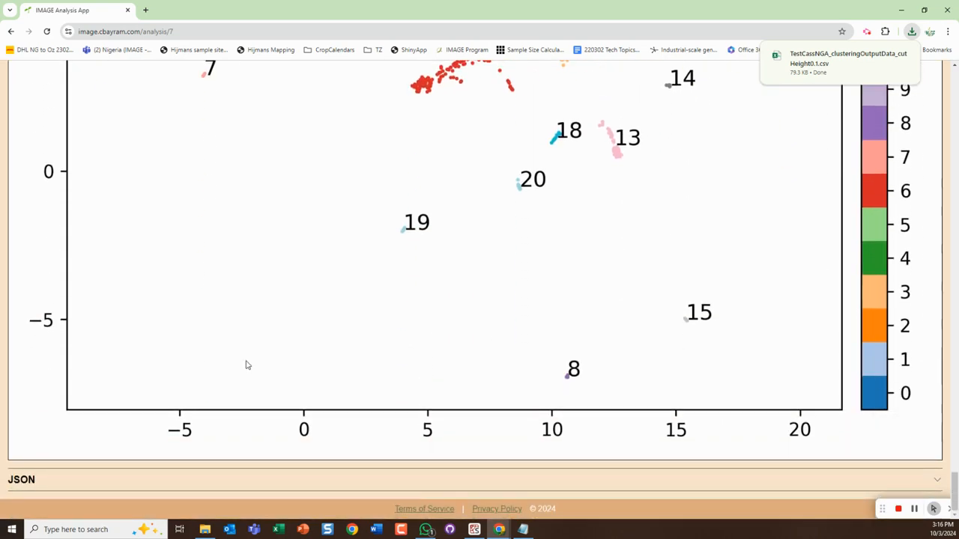
scroll("down", 3)
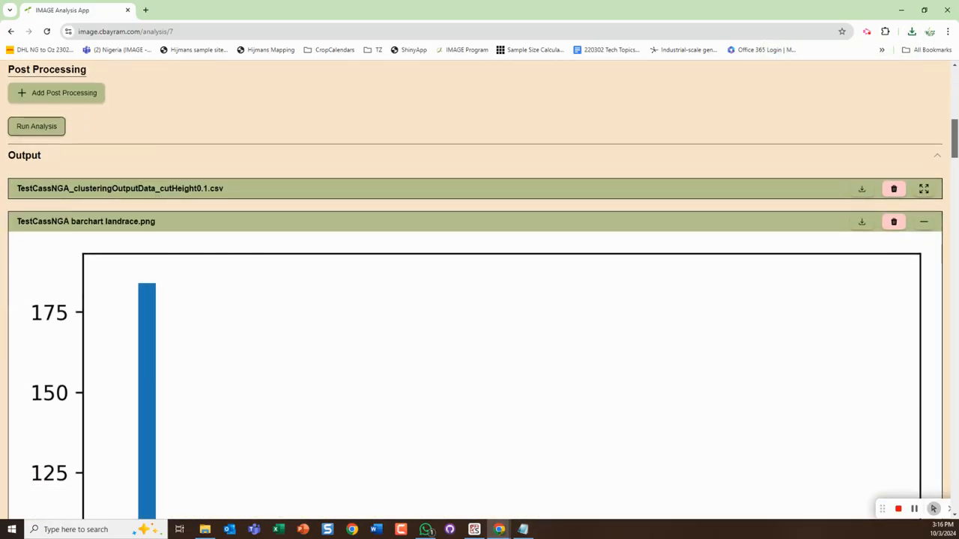
mouse_move(130, 228)
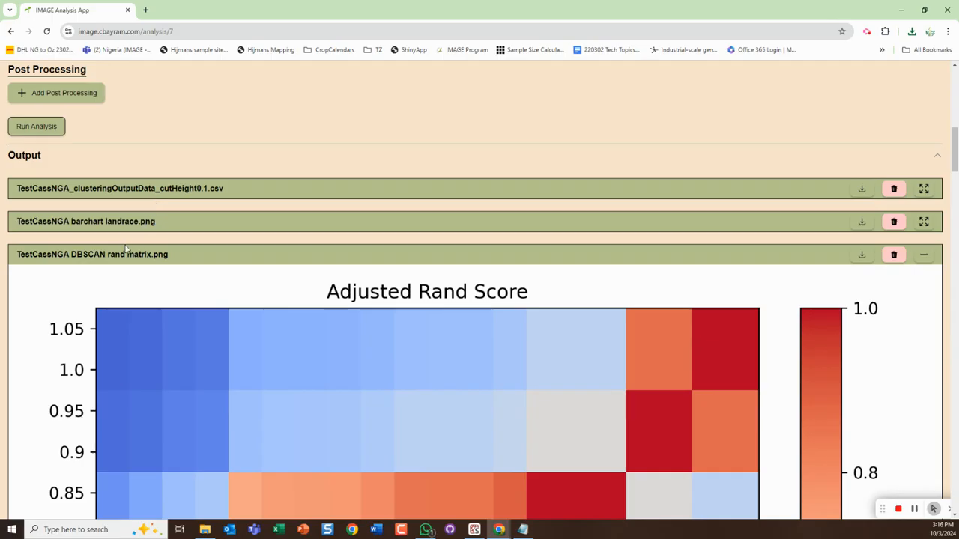
- Scroll down through the collapsed output list
scroll("down", 3)
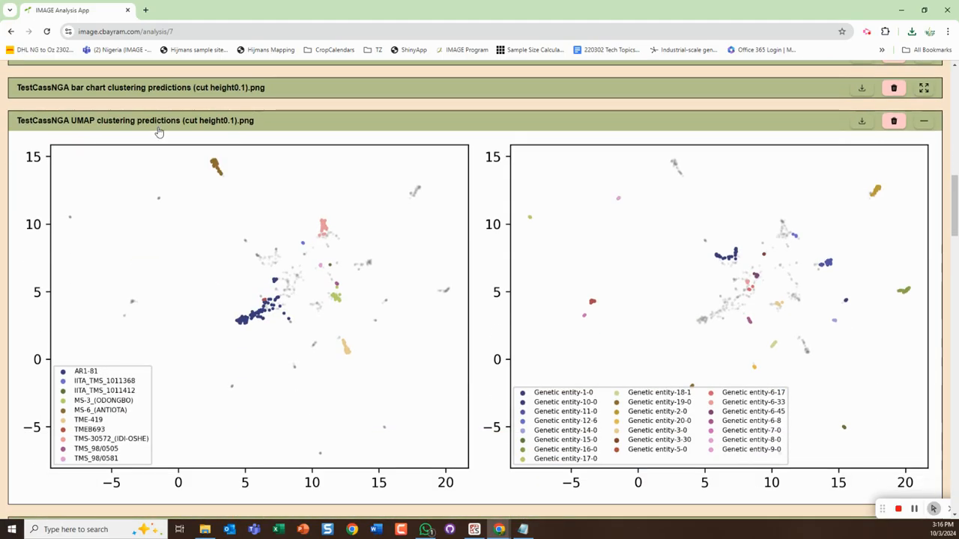
scroll("down", 3)
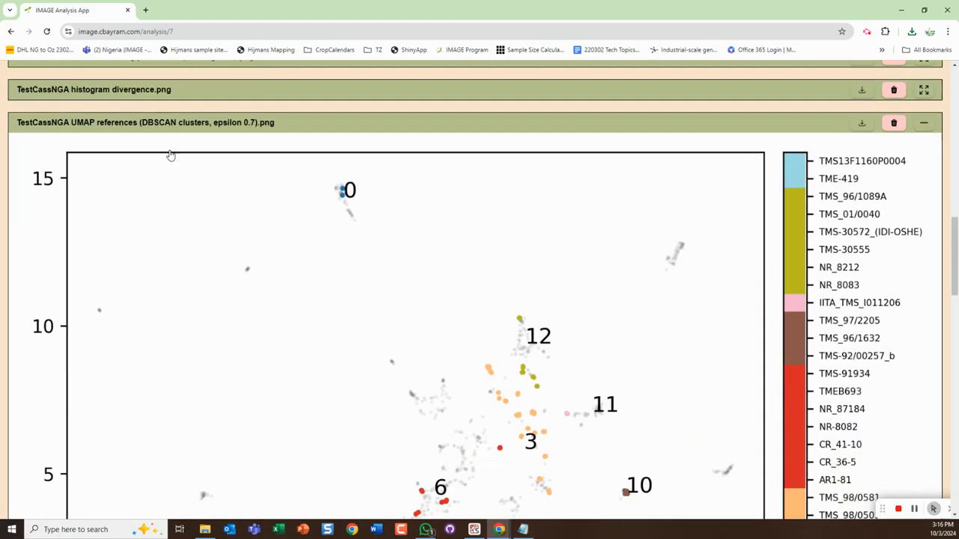
scroll("down", 3)
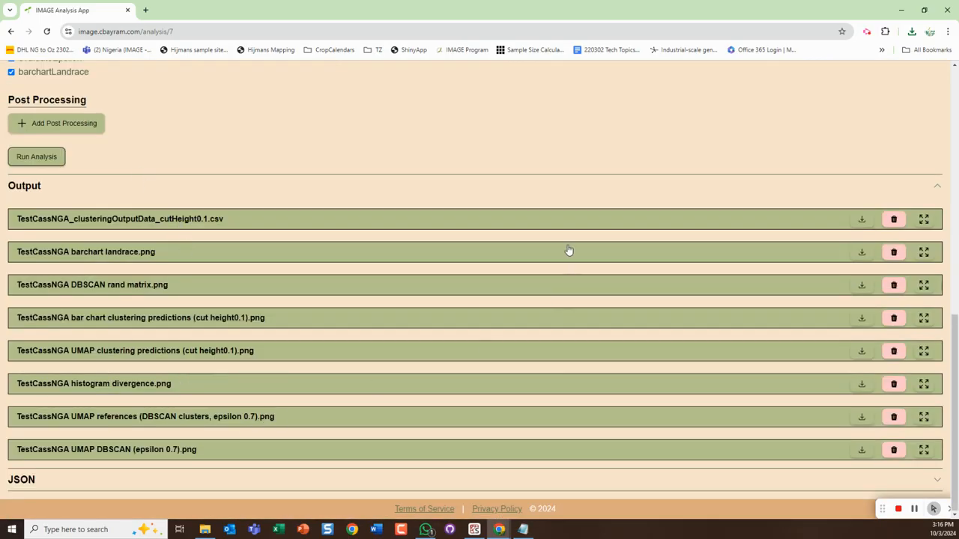
mouse_move(311, 380)
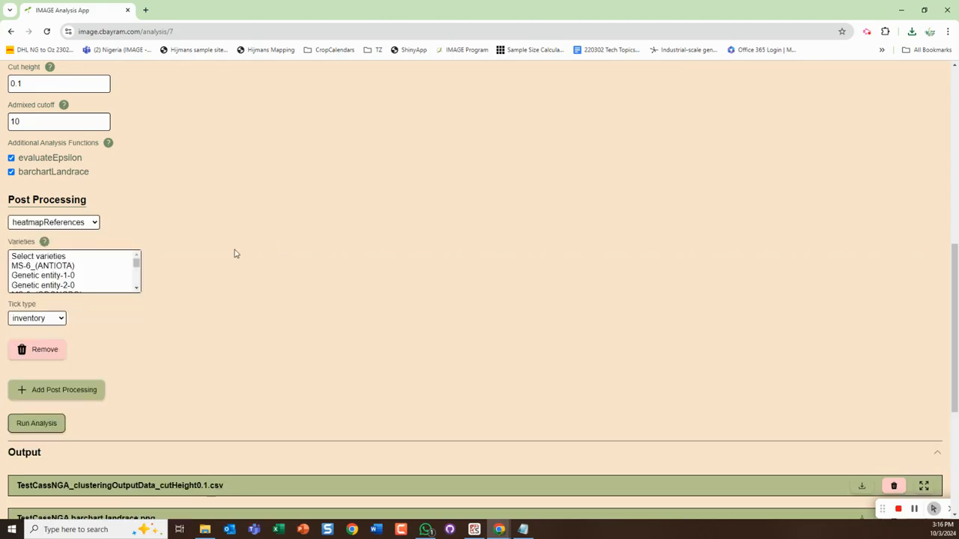
mouse_move(78, 266)
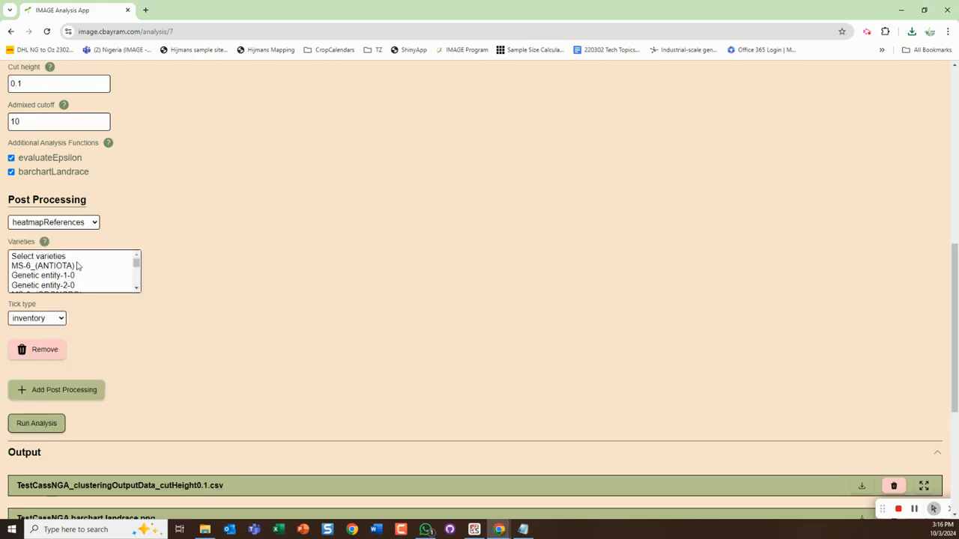
- Set the reference heatmap to variety AR1-81 with divergence ticks and add another post-processing step
scroll("down", 3)
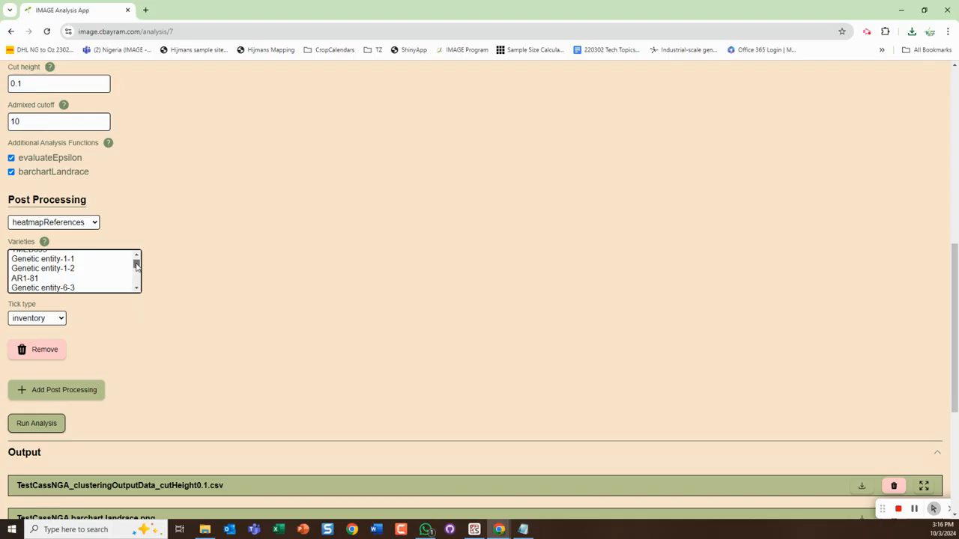
left_click(26, 278)
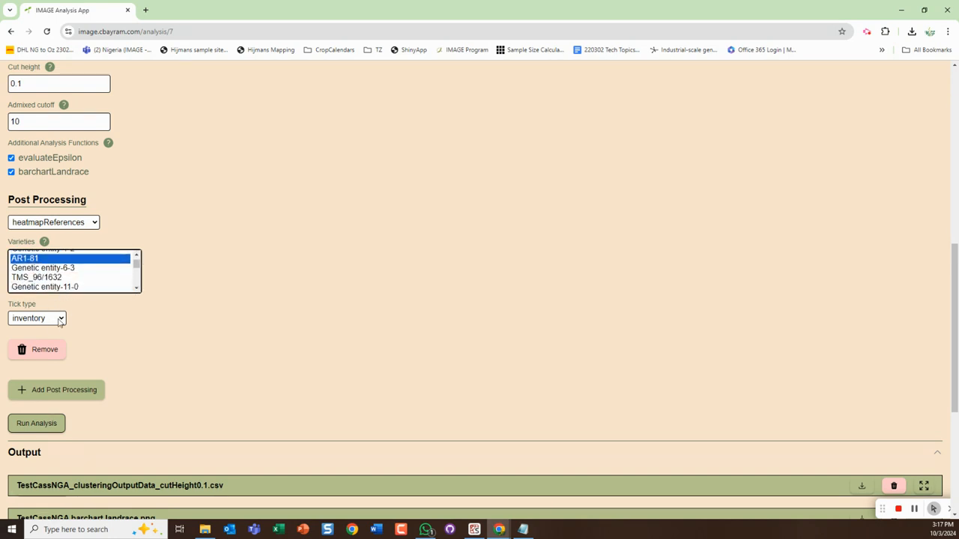
left_click(38, 318)
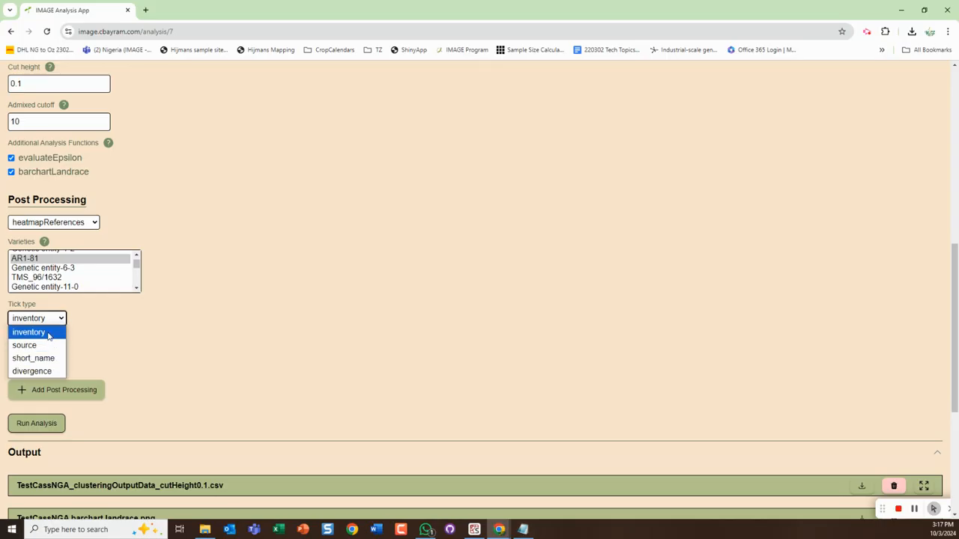
left_click(33, 371)
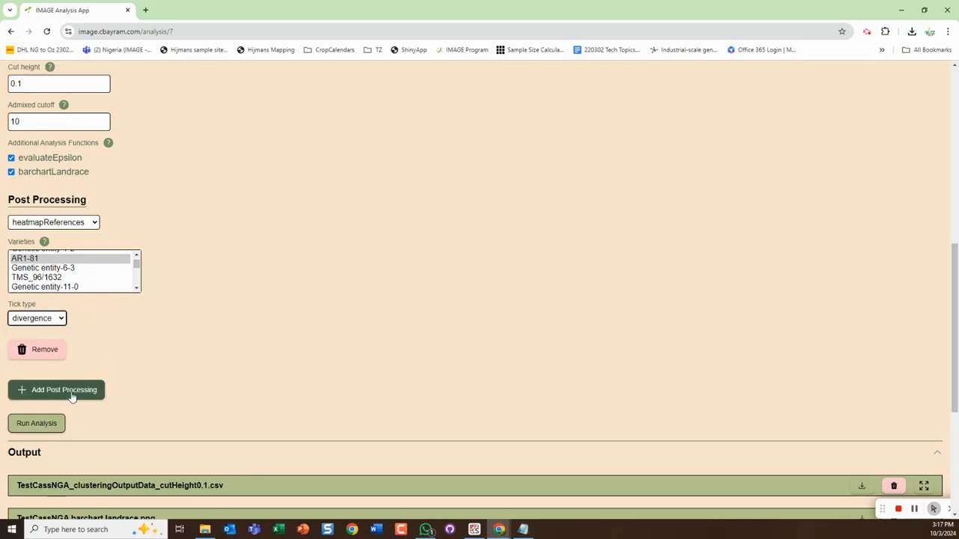
left_click(57, 390)
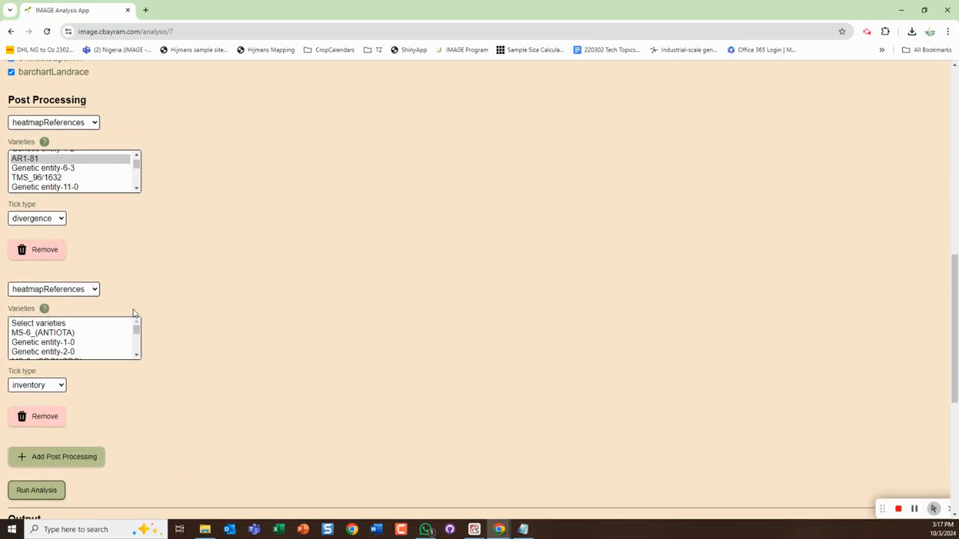
- Make the new step a dendrogram, then set the third step's type to heatmapDendrogram
left_click(54, 289)
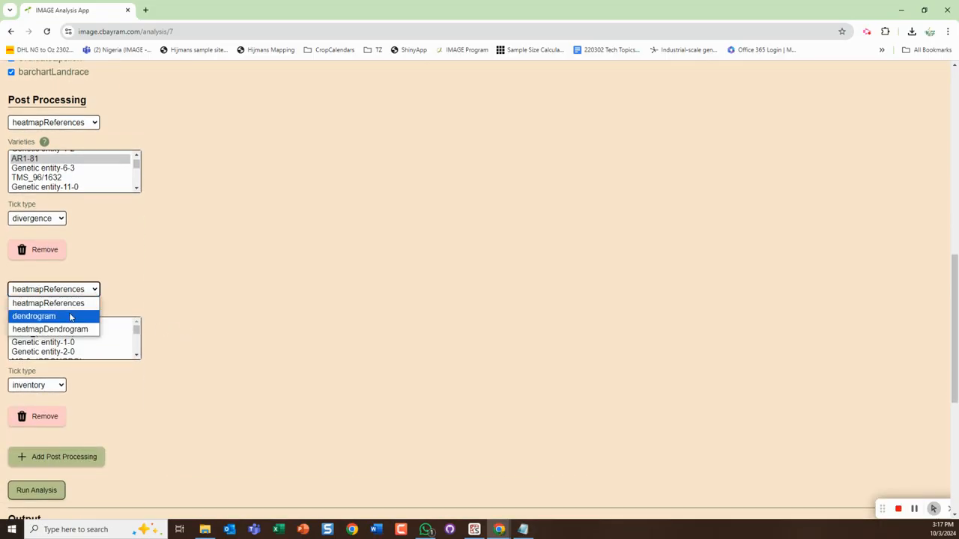
left_click(33, 315)
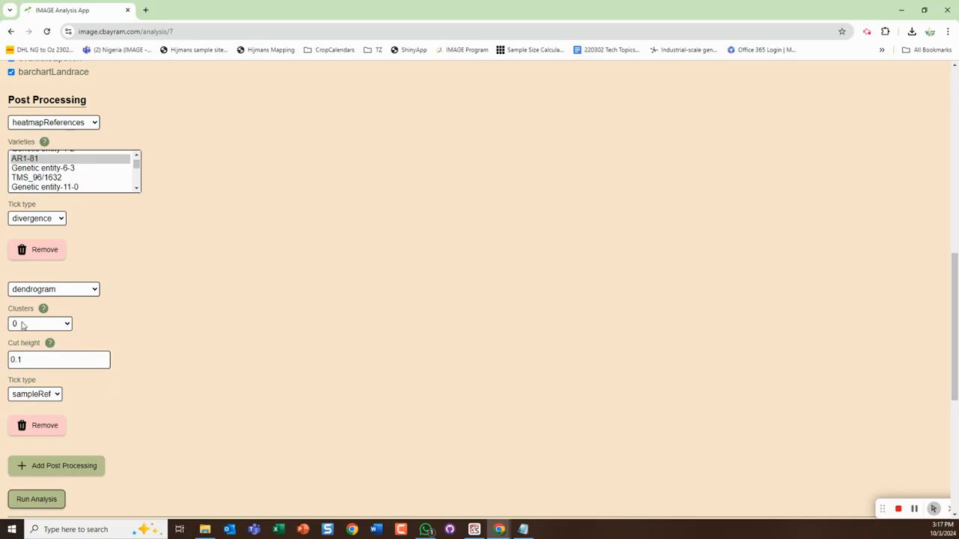
left_click(39, 323)
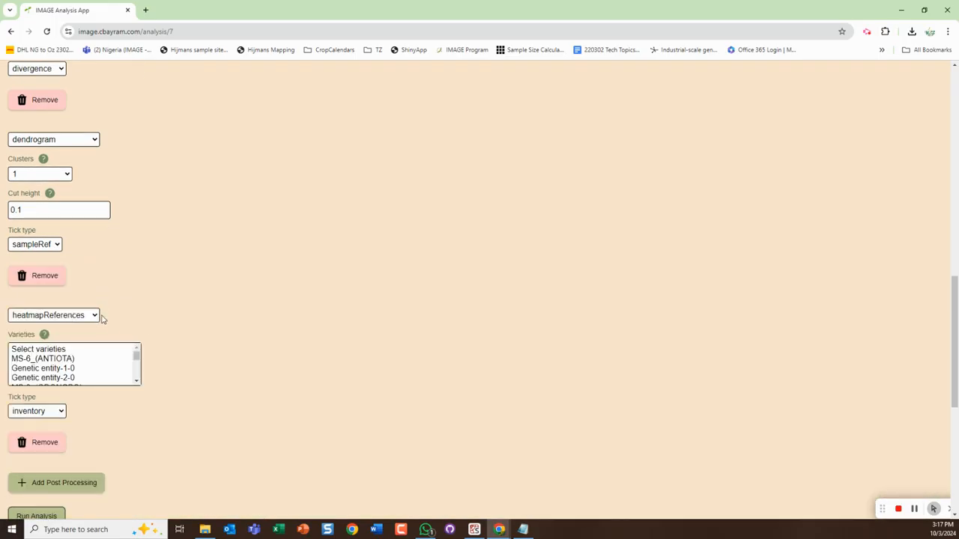
left_click(54, 315)
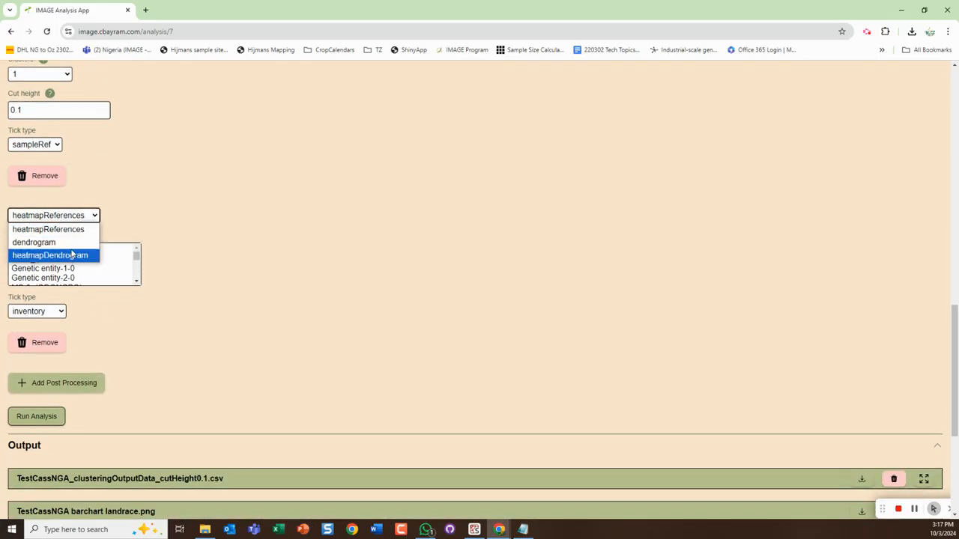
left_click(51, 254)
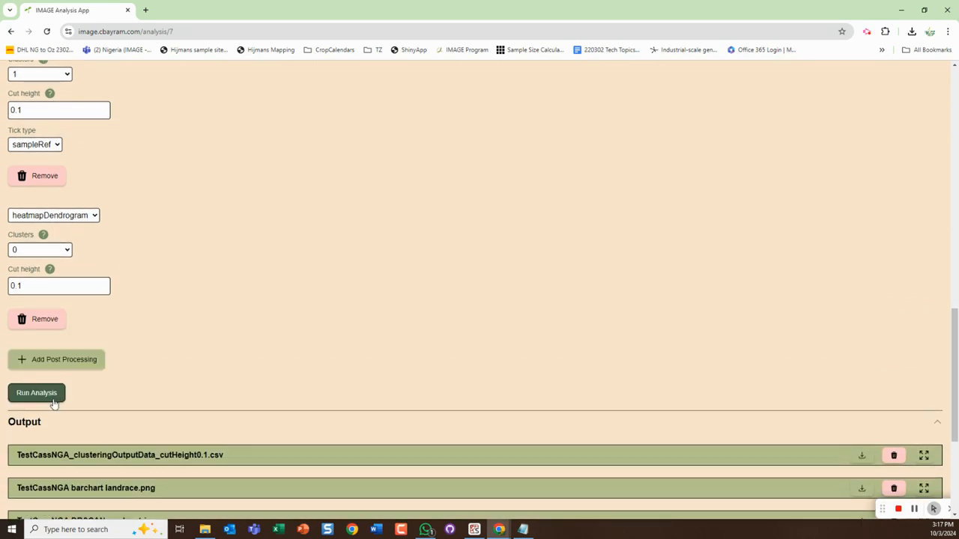
- Re-run the TestCassNGA analysis with its three configured post-processing steps
left_click(36, 392)
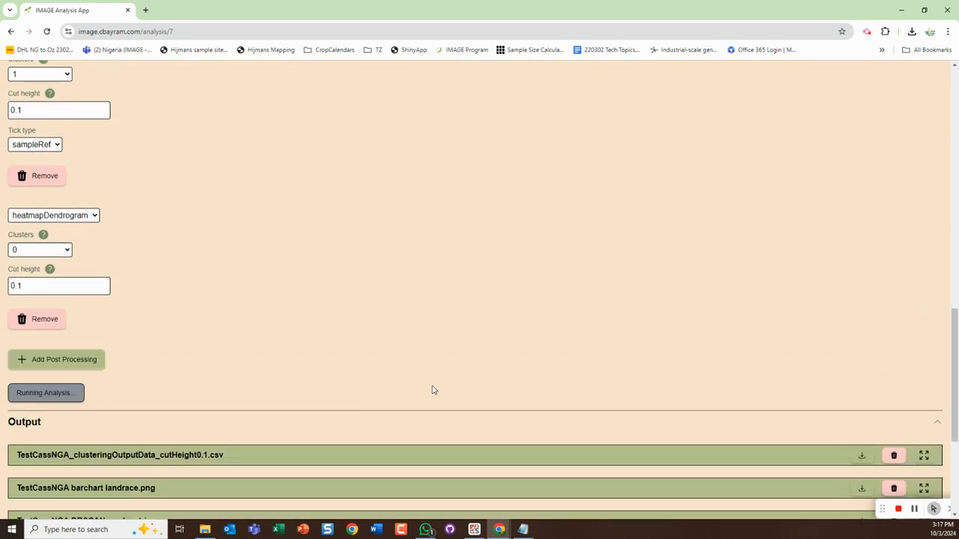
mouse_move(369, 308)
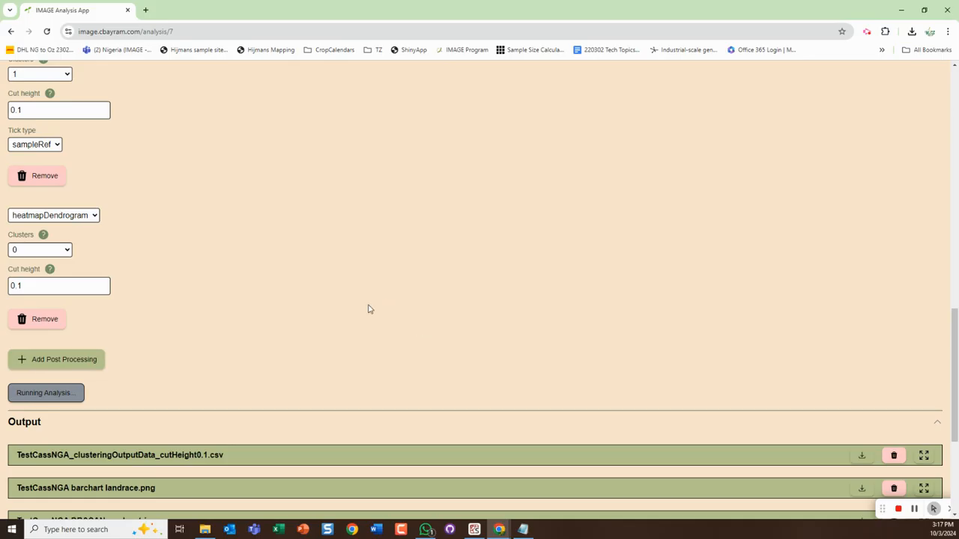
mouse_move(255, 300)
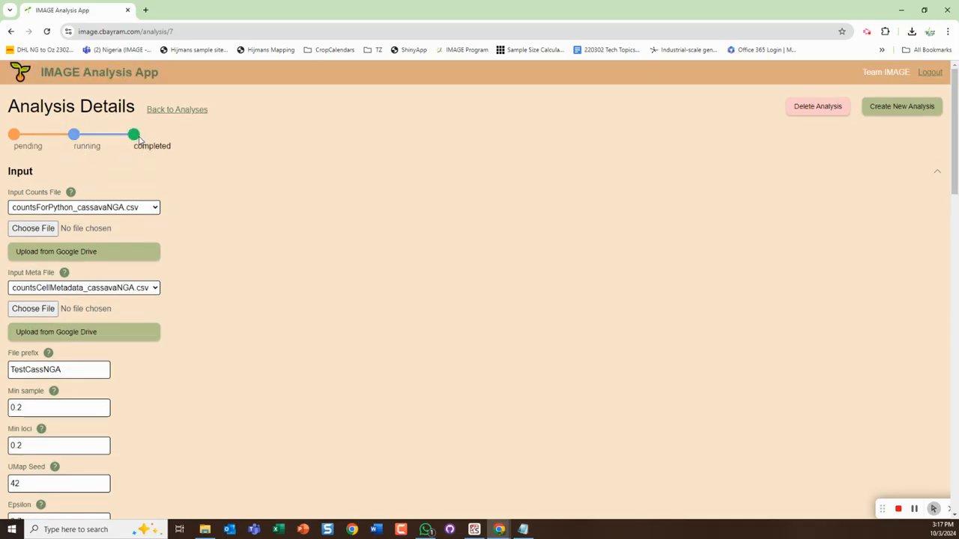
- Review the new heatmap and dendrogram outputs and download 'TestCassNGA heatmap dendrogram 0 0.1.png'
scroll("down", 3)
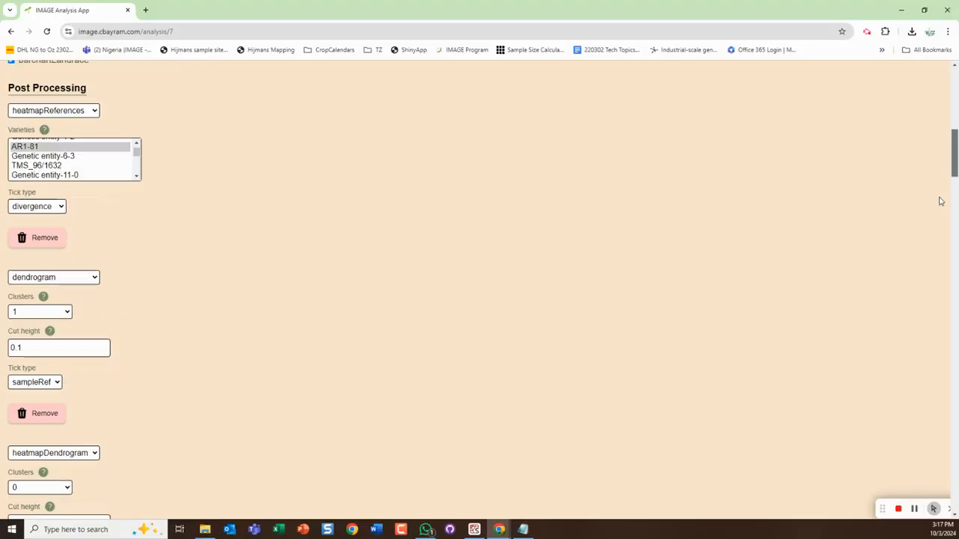
scroll("down", 3)
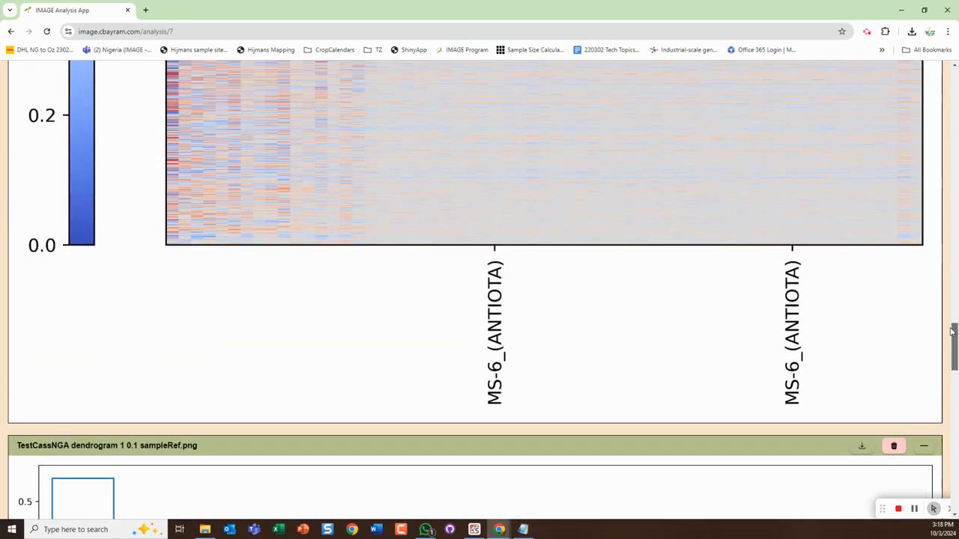
scroll("down", 3)
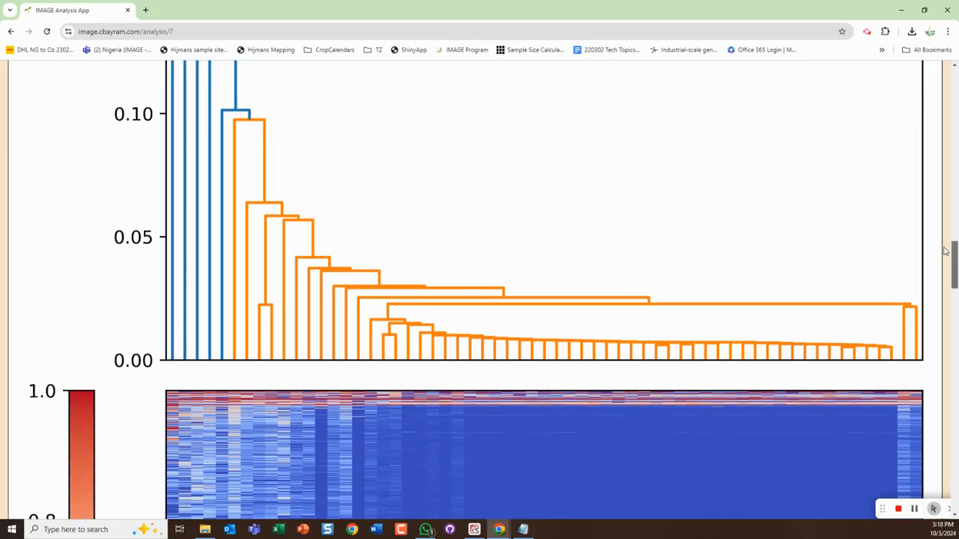
scroll("up", 3)
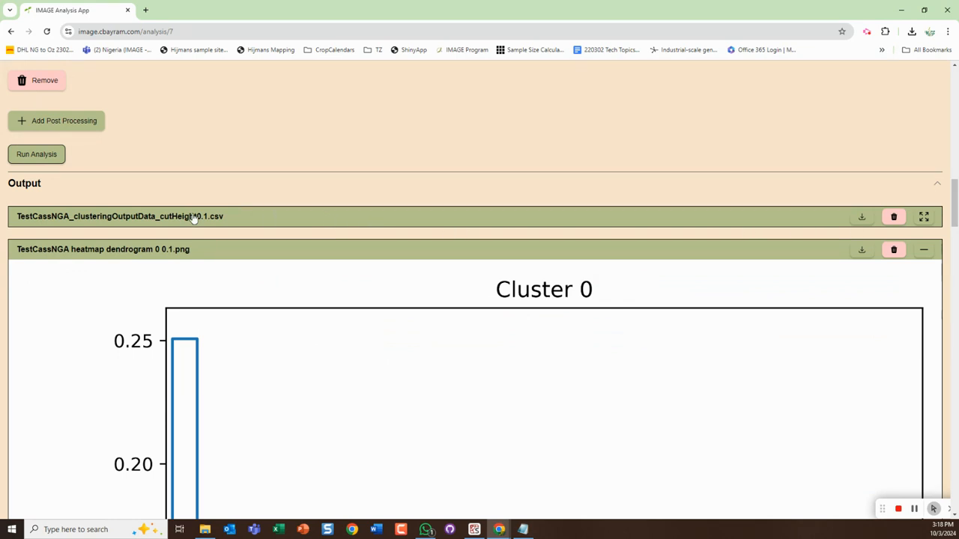
mouse_move(666, 302)
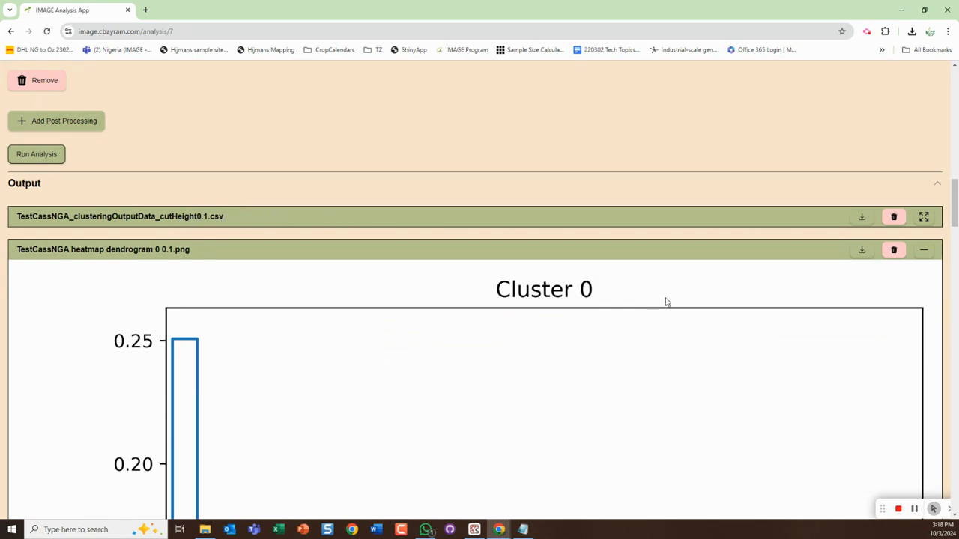
scroll("down", 3)
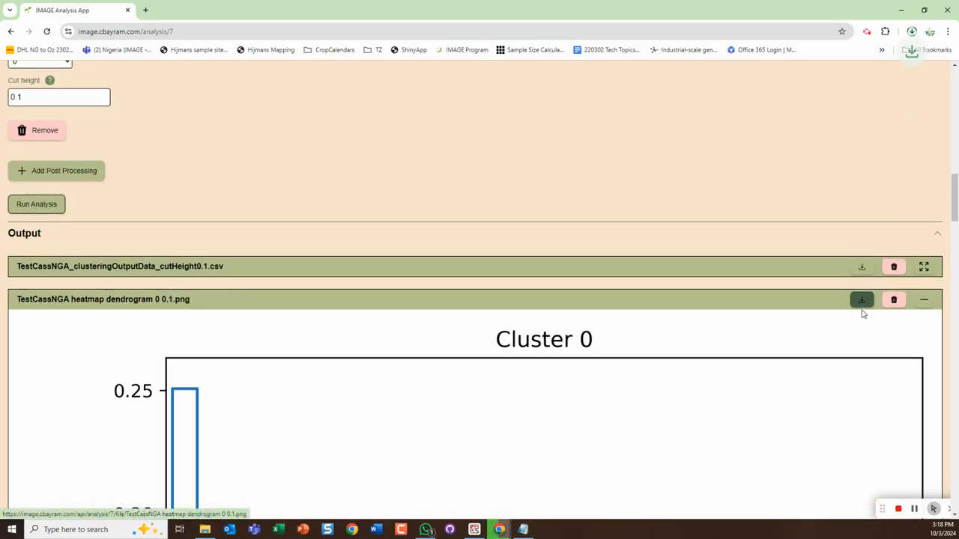
left_click(861, 300)
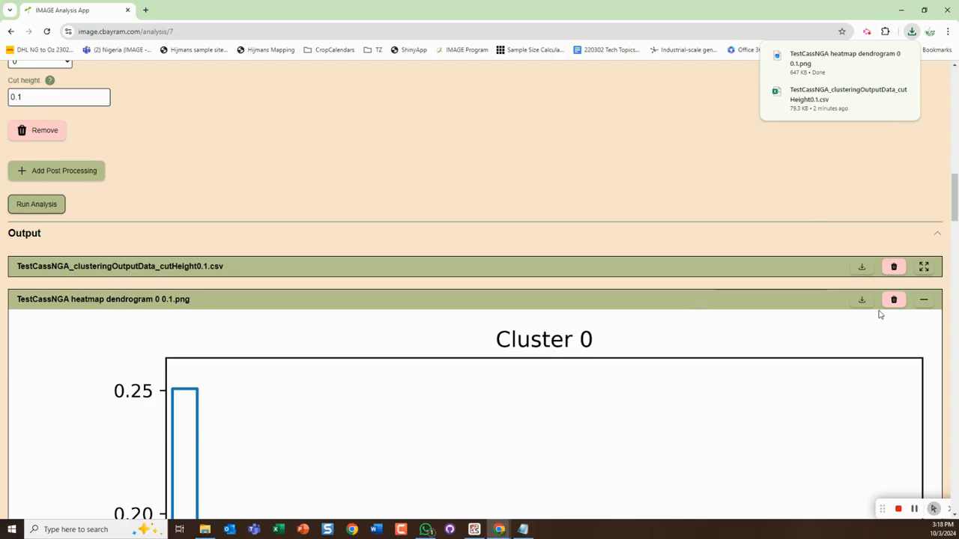
scroll("up", 3)
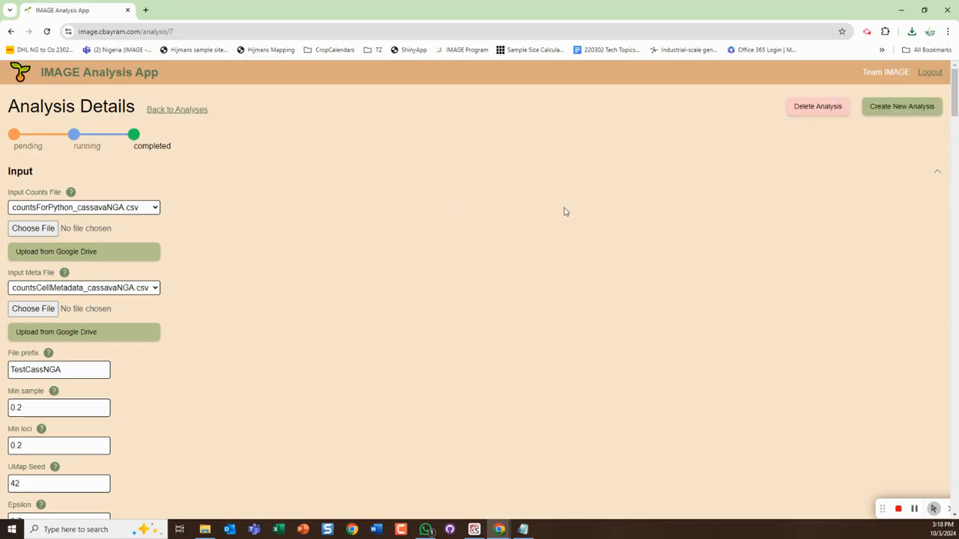
mouse_move(189, 113)
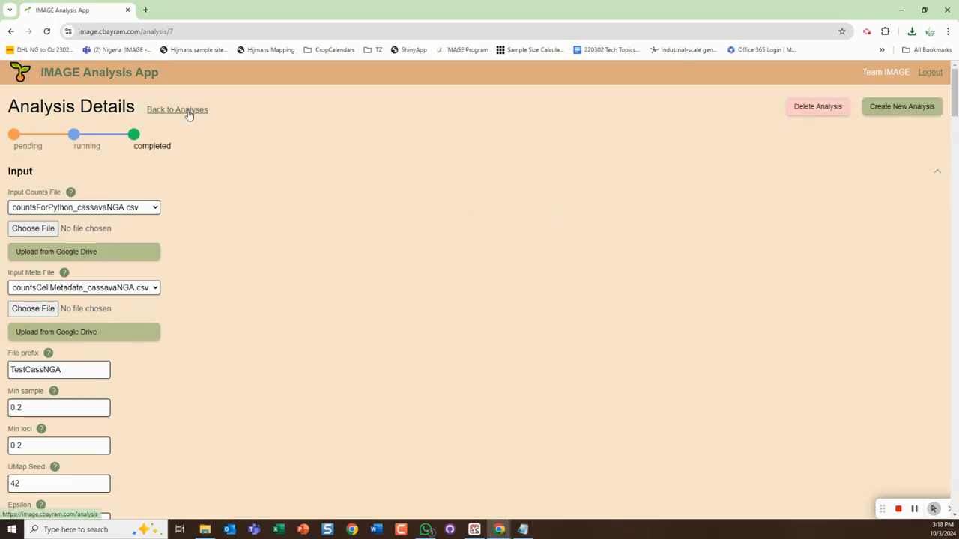
- Return to the Analysis List showing the single TestCassNGA analysis
left_click(177, 109)
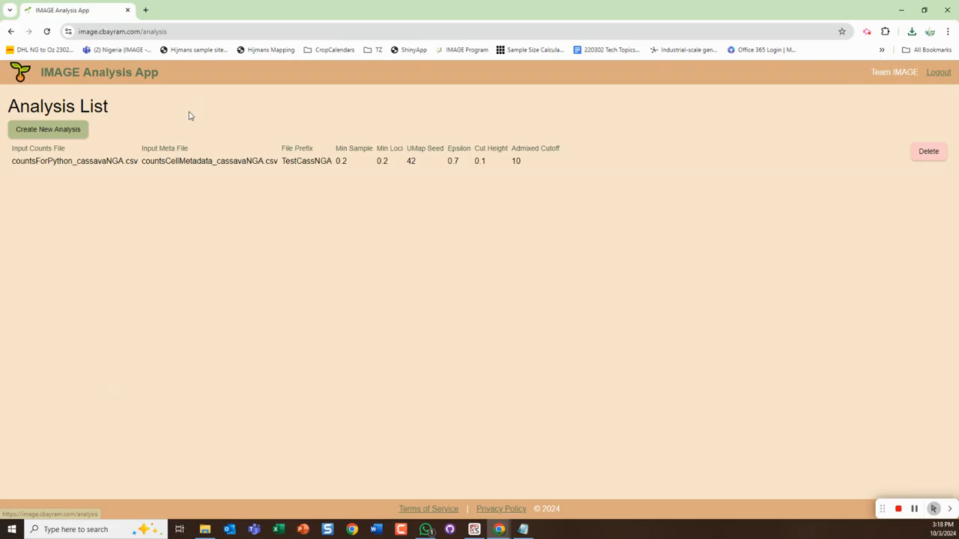
mouse_move(412, 157)
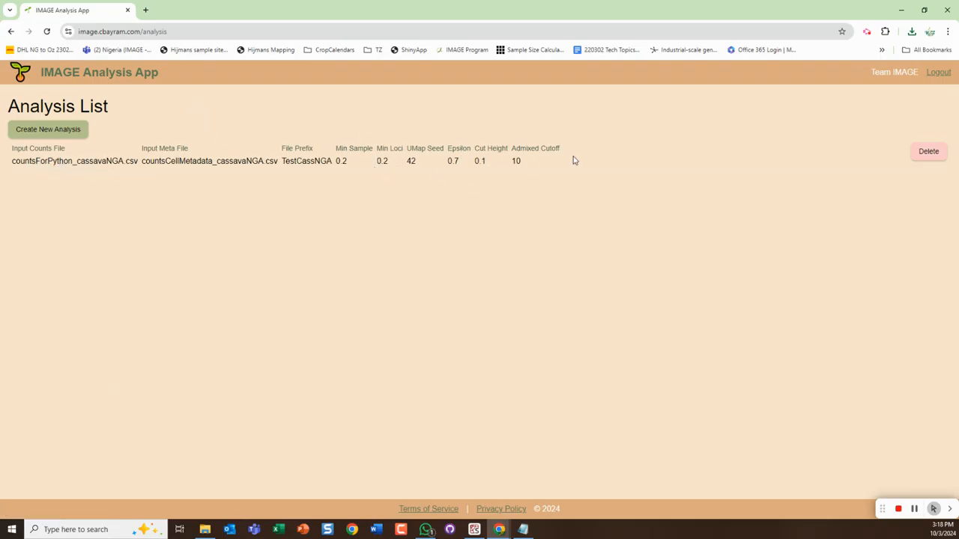
mouse_move(63, 137)
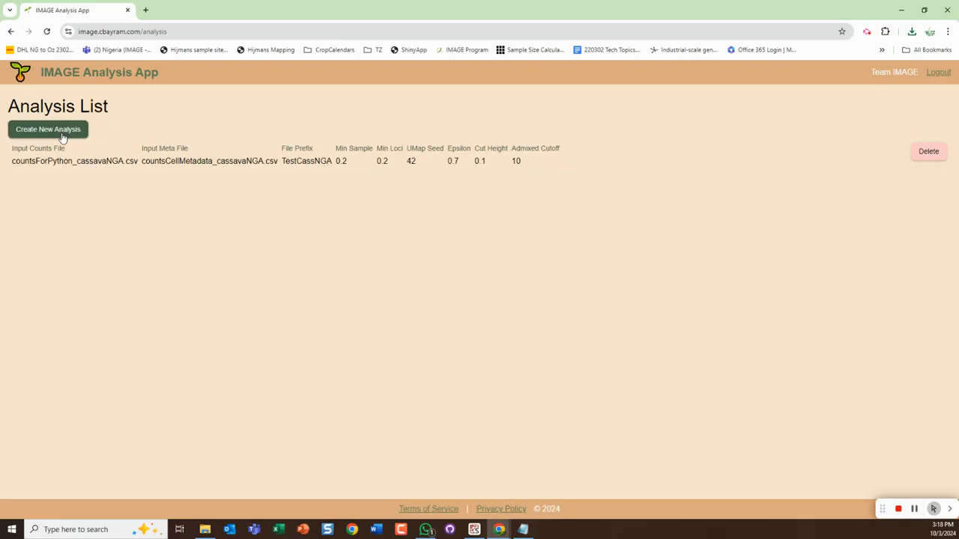
mouse_move(576, 168)
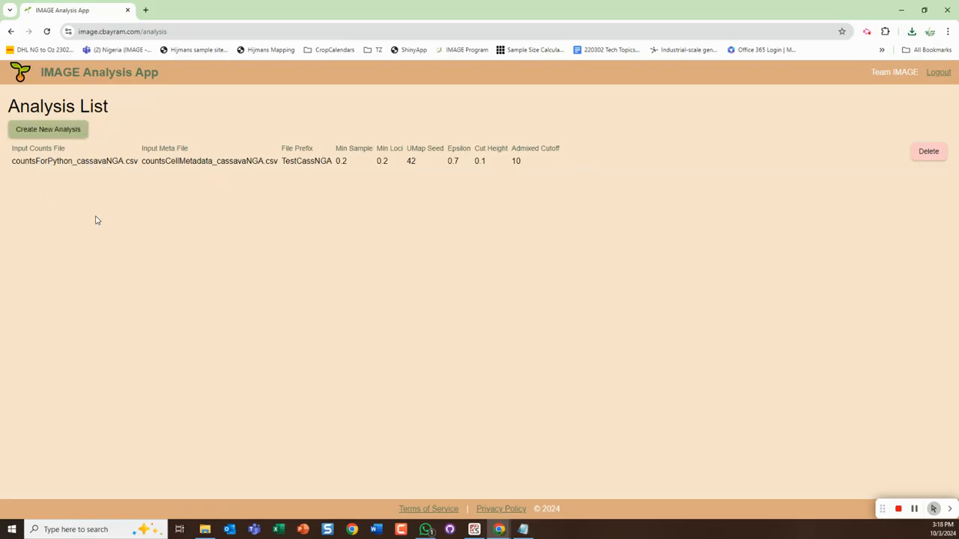
mouse_move(189, 206)
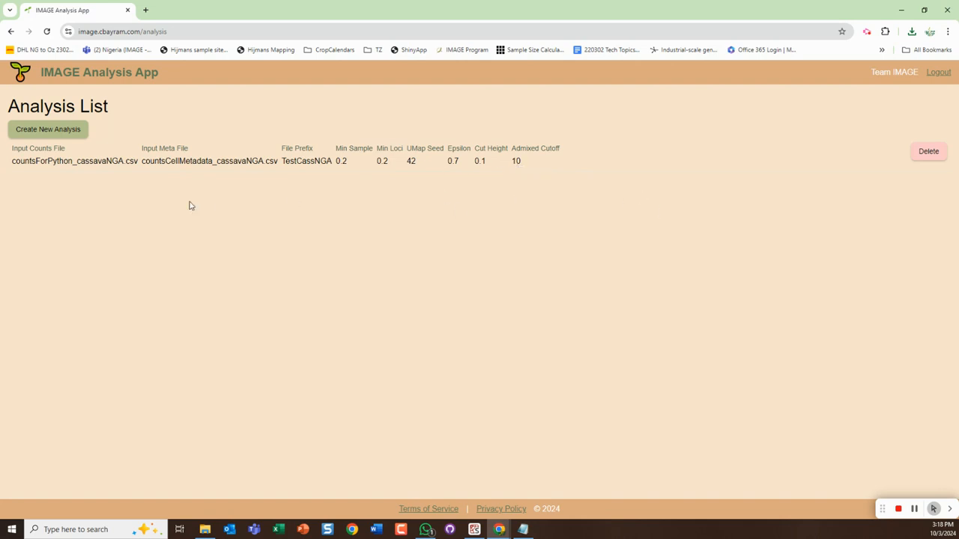
- Reopen the TestCassNGA details and scroll through its full list of output file names
left_click(75, 162)
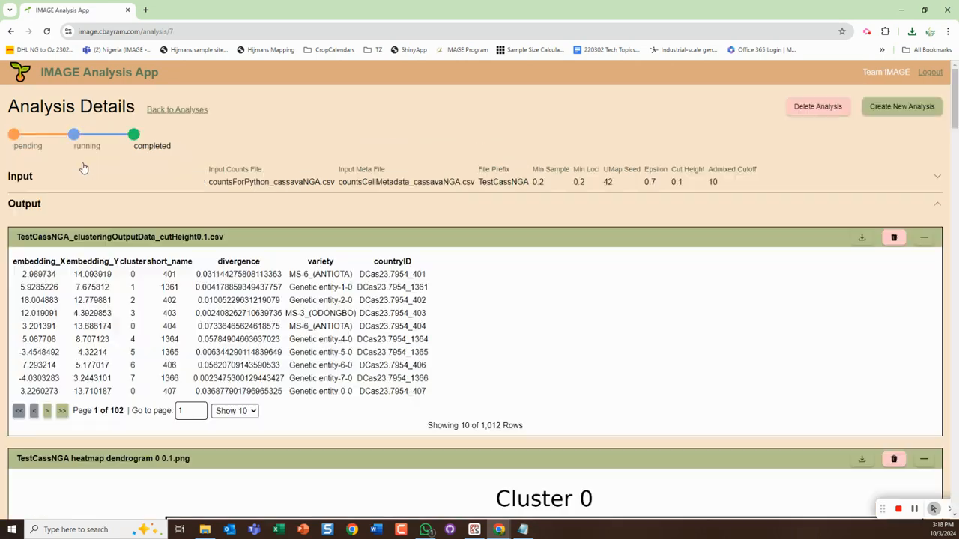
mouse_move(404, 237)
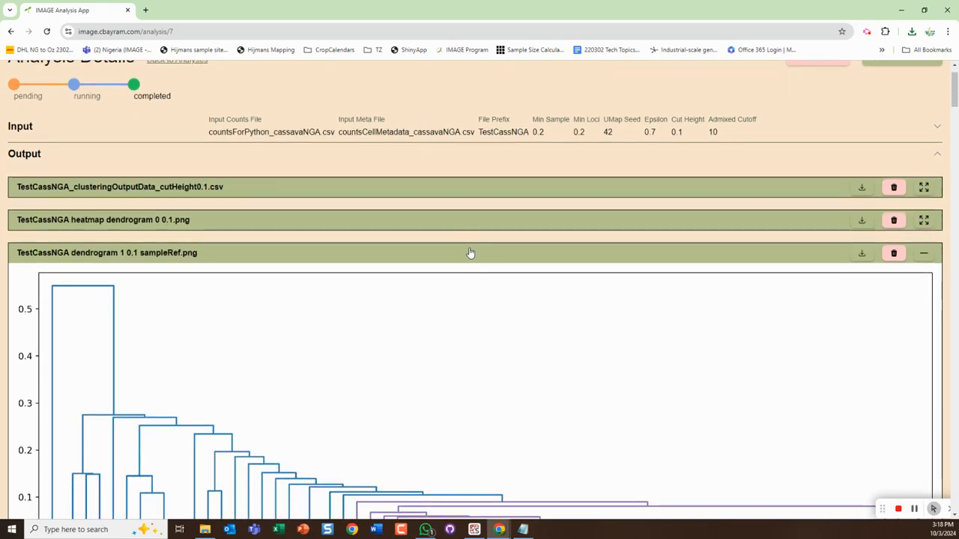
scroll("down", 3)
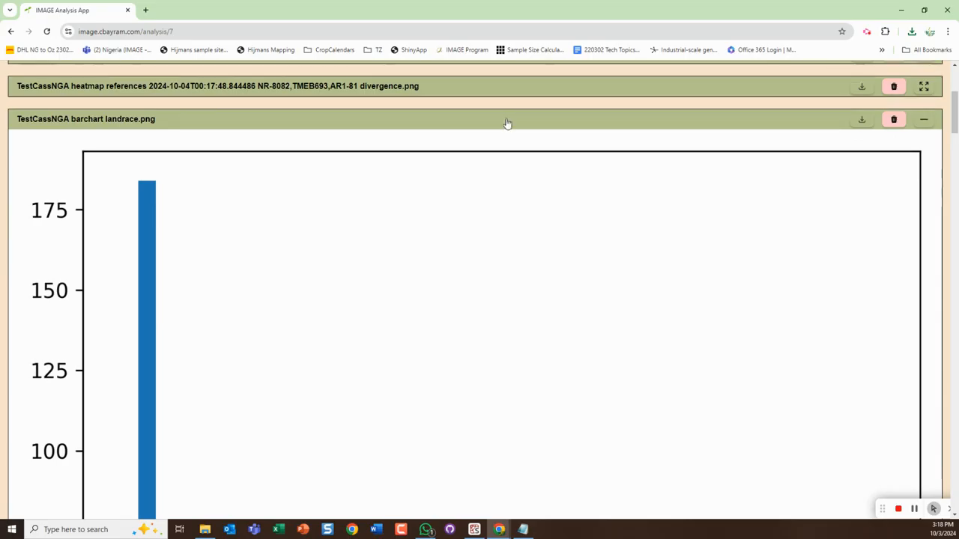
scroll("down", 3)
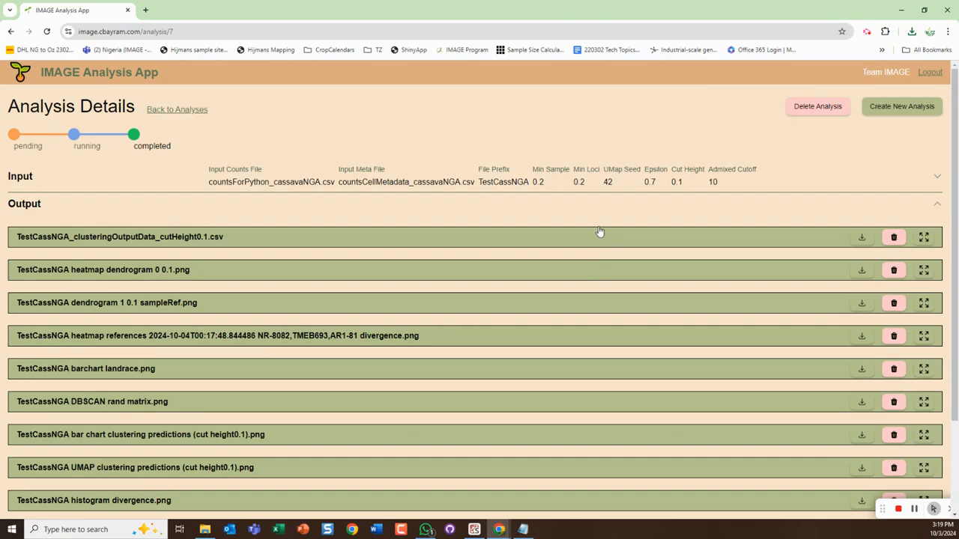
mouse_move(686, 200)
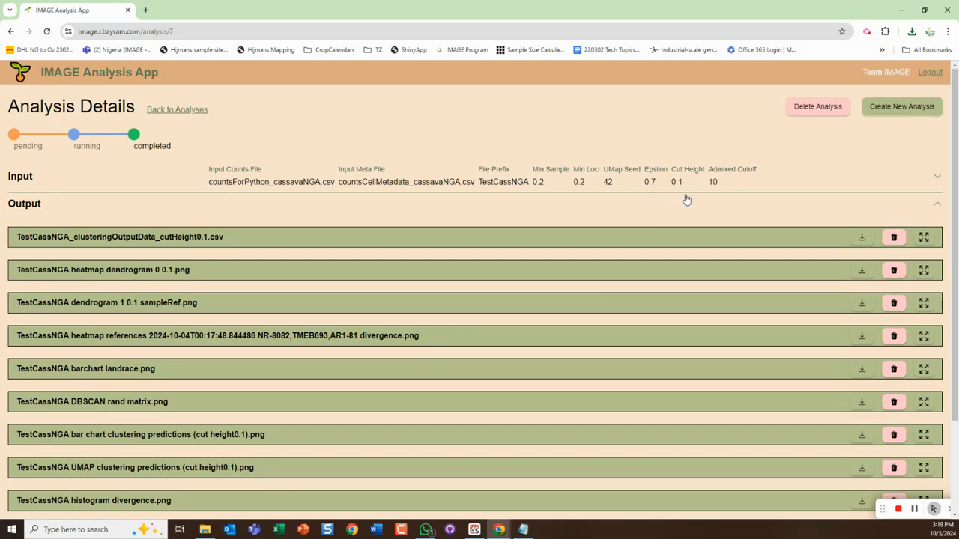
mouse_move(734, 201)
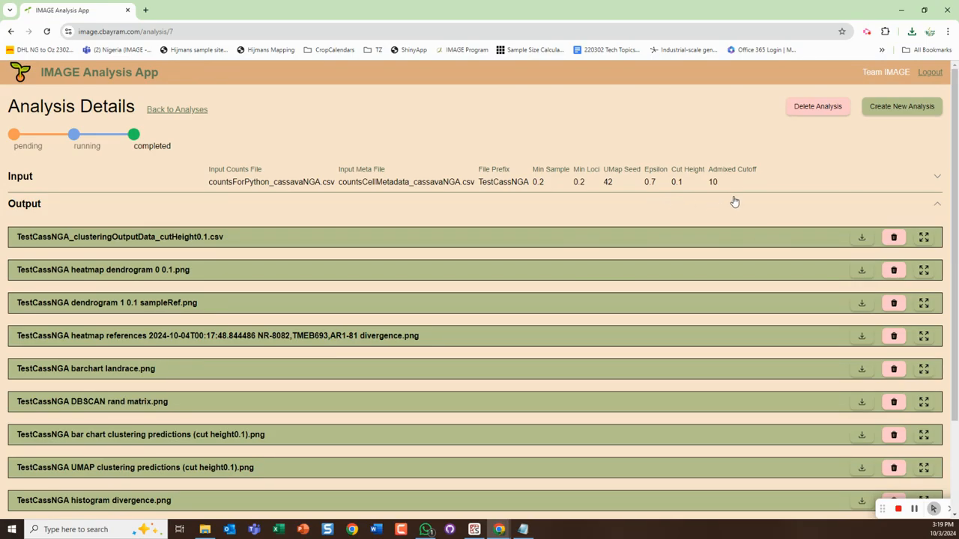
scroll("down", 3)
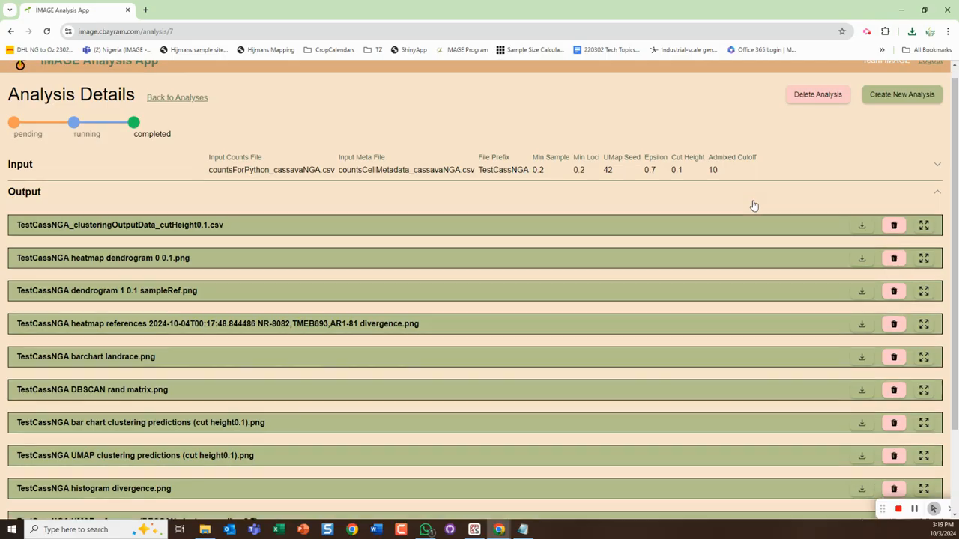
scroll("down", 3)
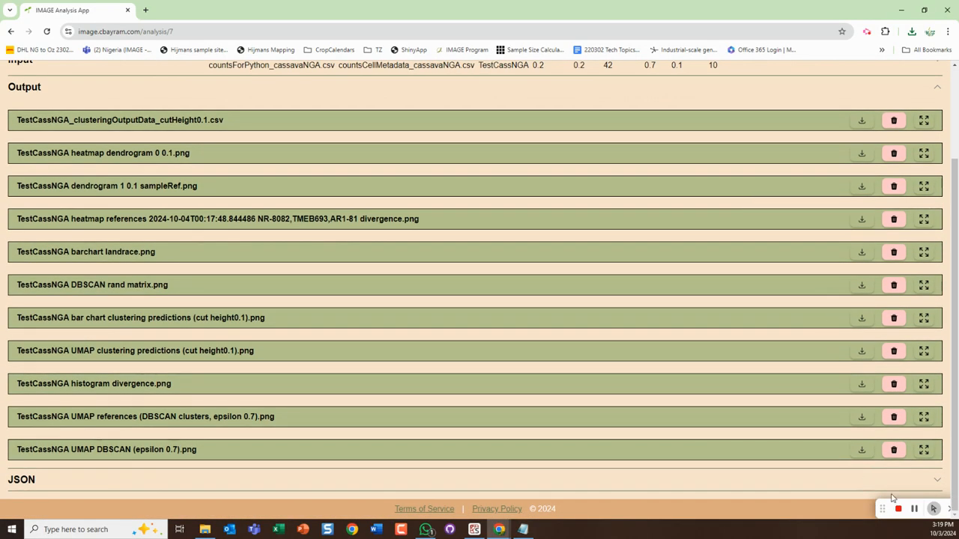
mouse_move(899, 510)
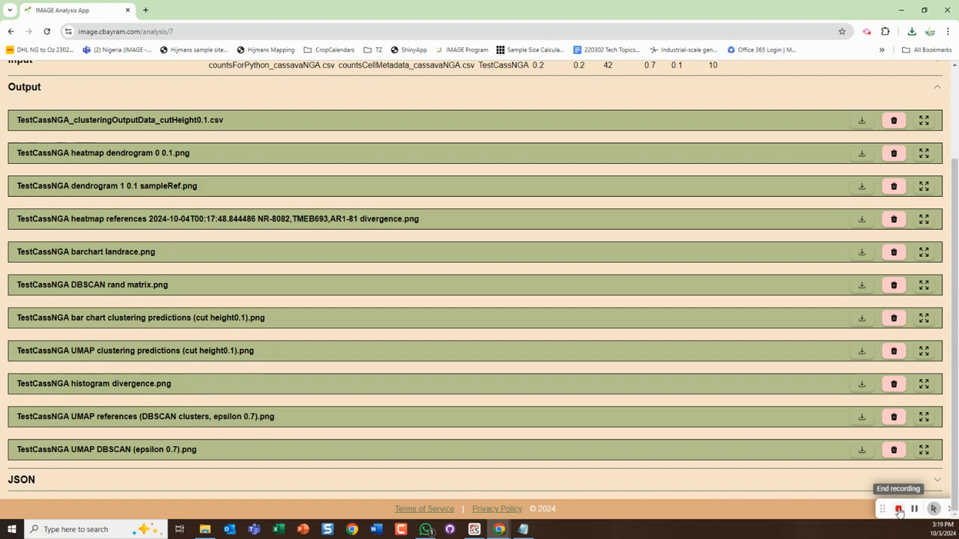